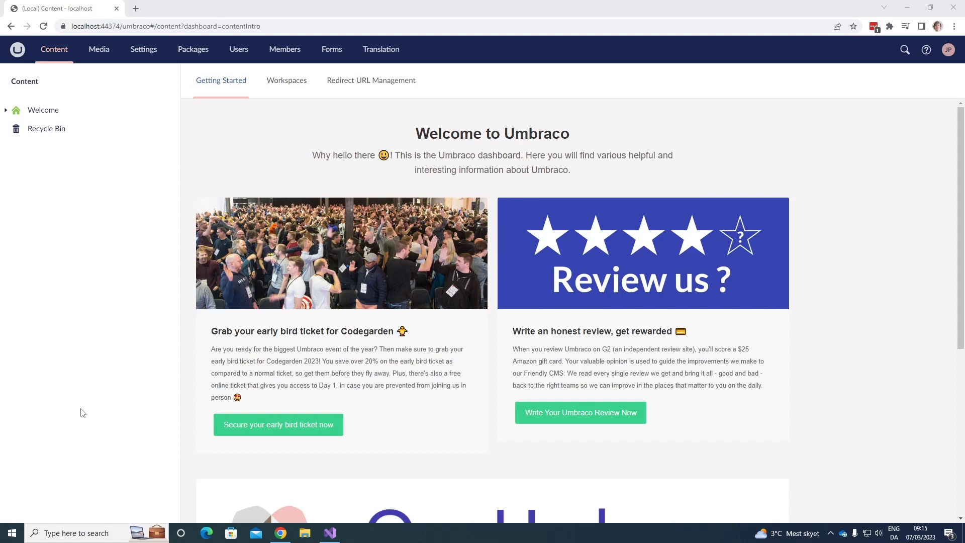
mouse_move(87, 417)
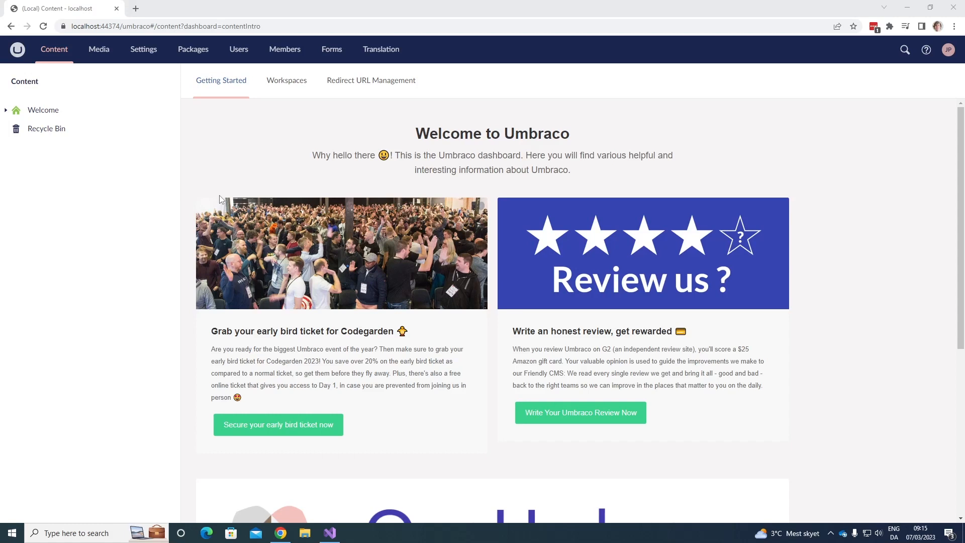
mouse_move(280, 92)
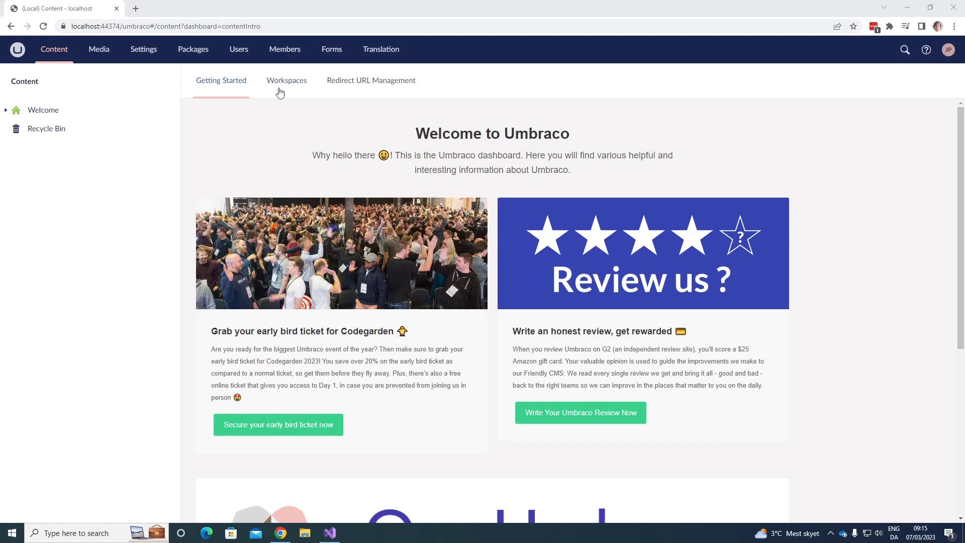
Show the Deploy workspaces chain Local–Development–Live with the empty transfer queue
click(286, 81)
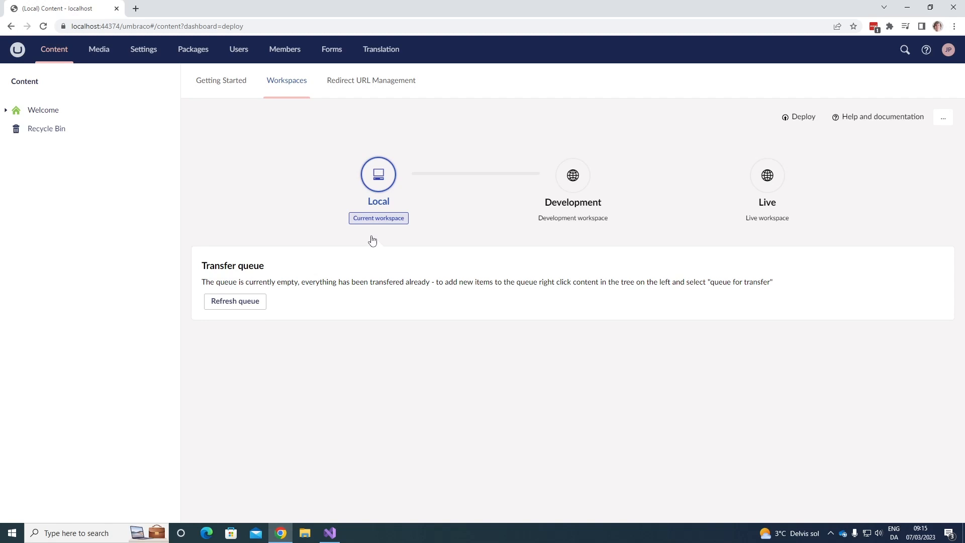
mouse_move(572, 185)
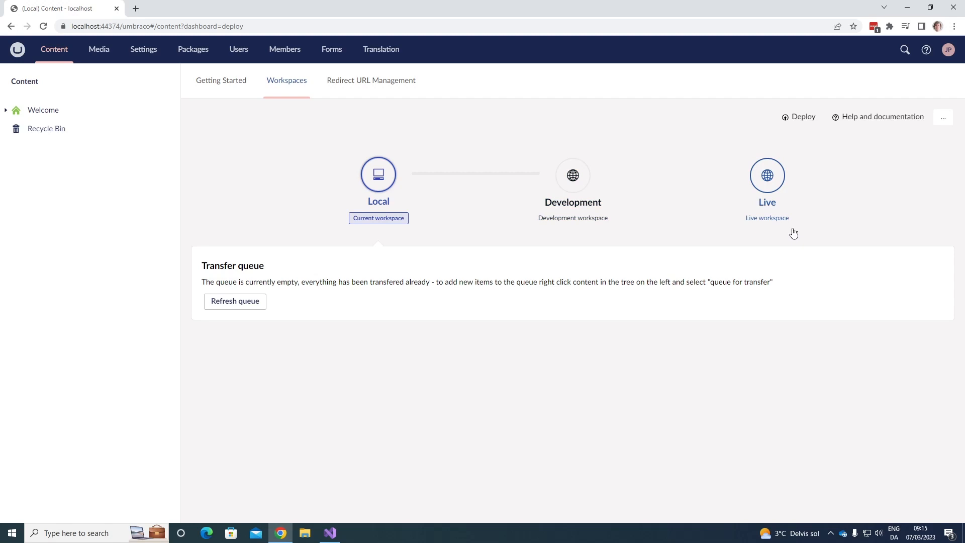
mouse_move(258, 184)
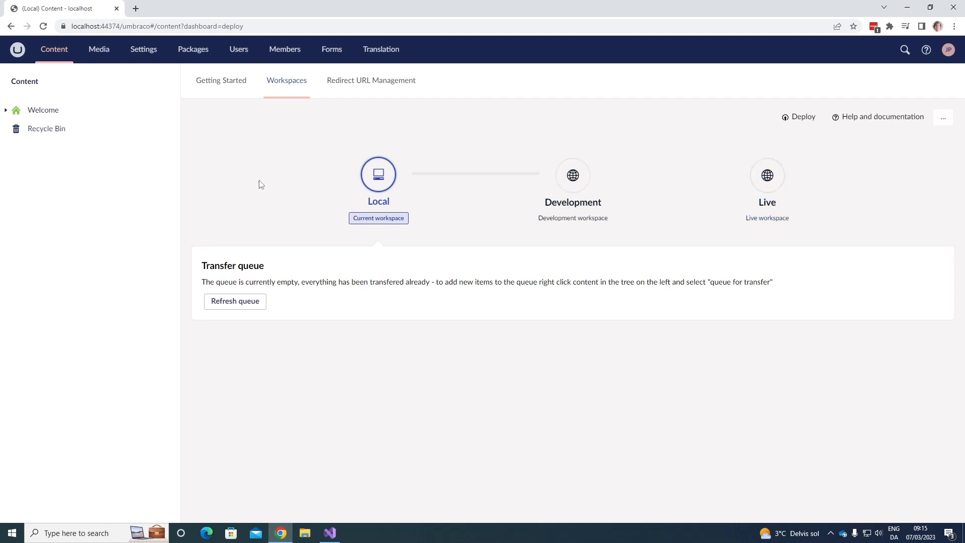
mouse_move(263, 279)
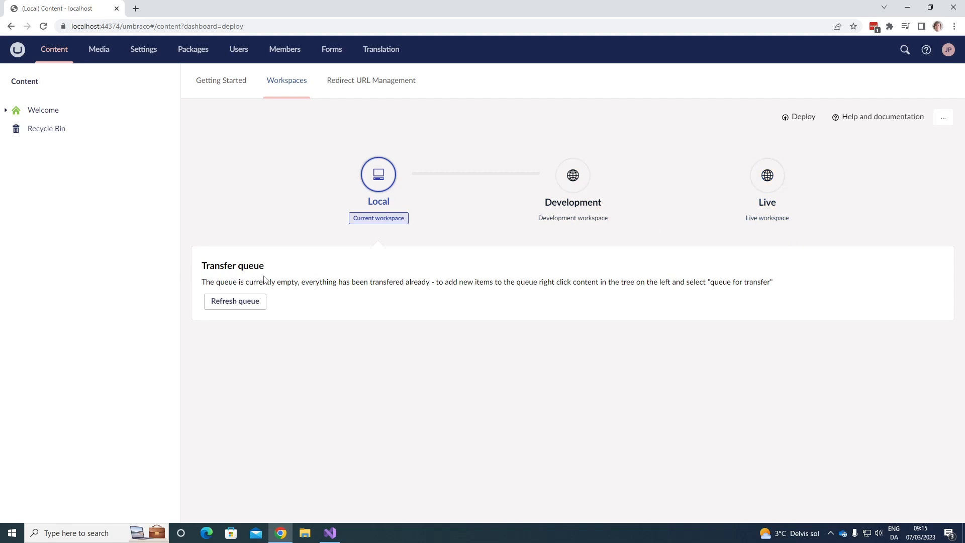
mouse_move(396, 285)
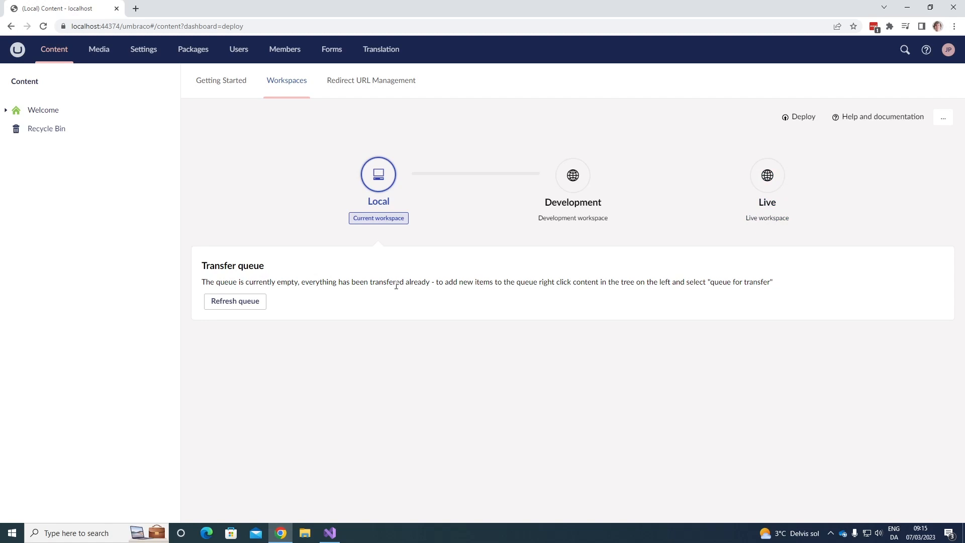
mouse_move(176, 173)
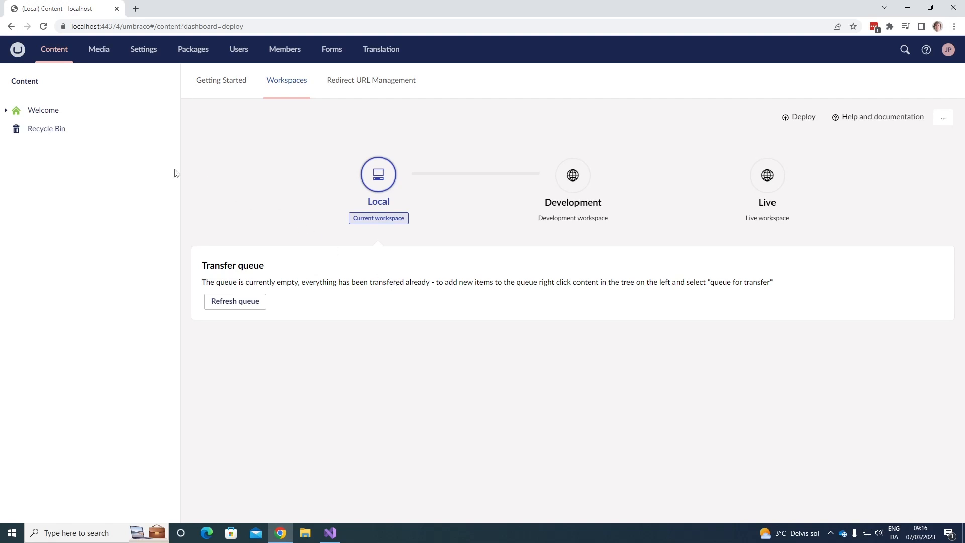
mouse_move(43, 109)
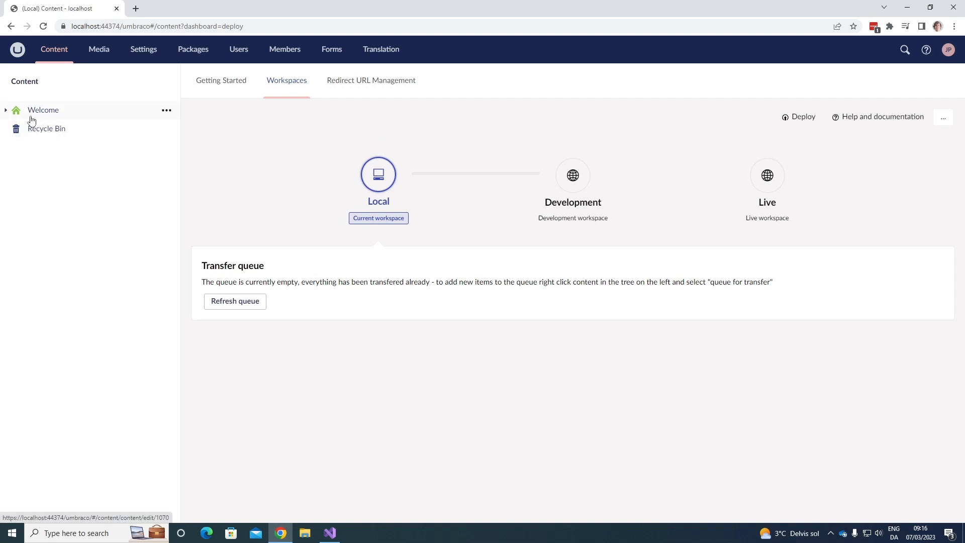
Expand Welcome to show About Umbraco, Contact Us and Blog, and bring up its actions menu
click(6, 109)
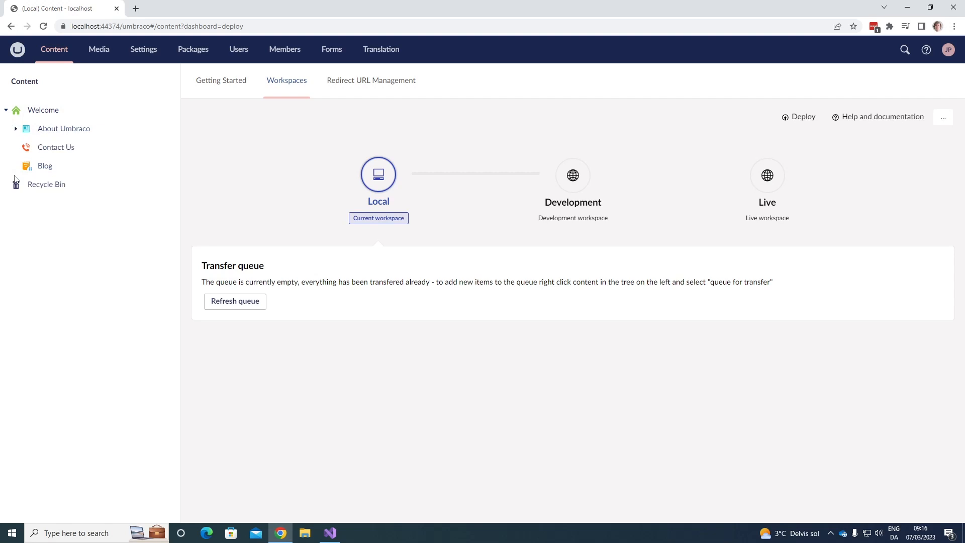
mouse_move(67, 121)
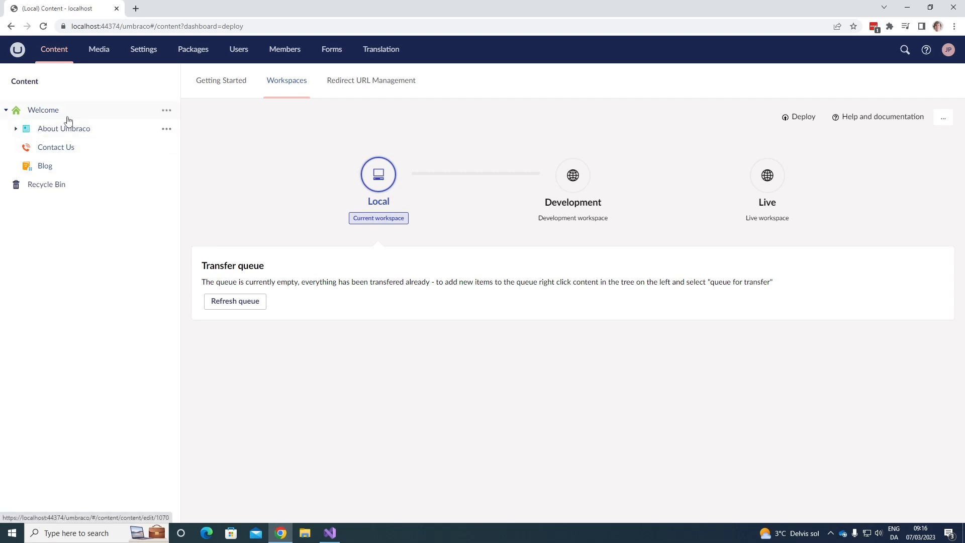
mouse_move(167, 116)
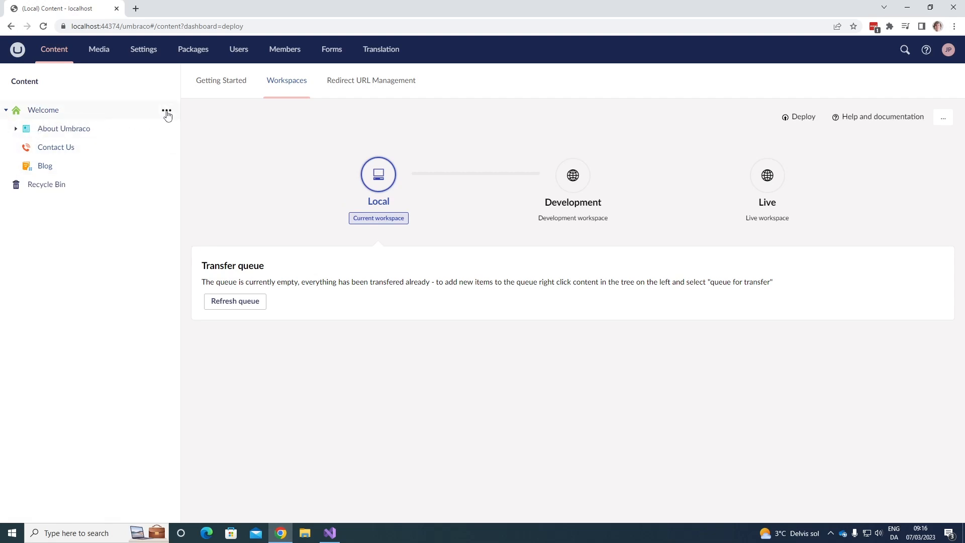
click(166, 114)
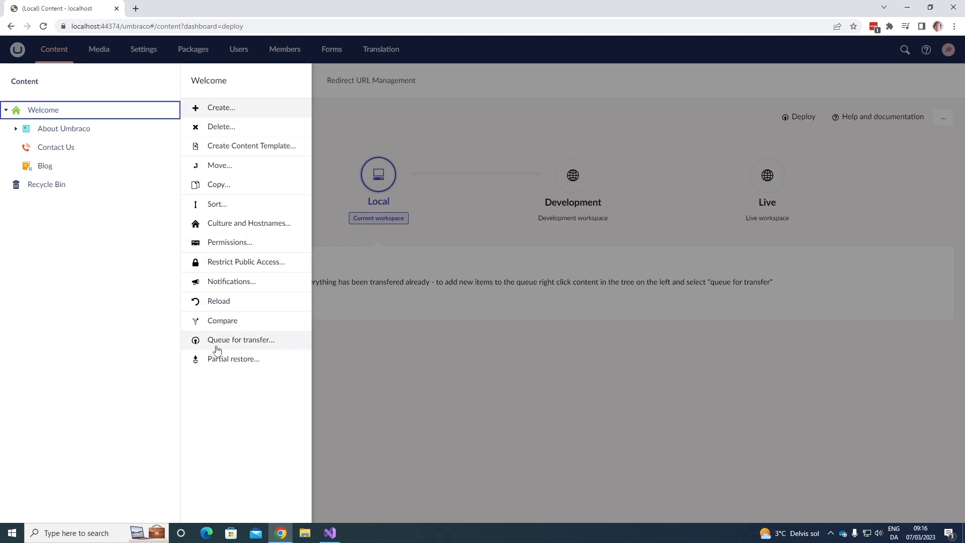
Queue Welcome for transfer with Include all items below ticked and confirm the queue
click(240, 339)
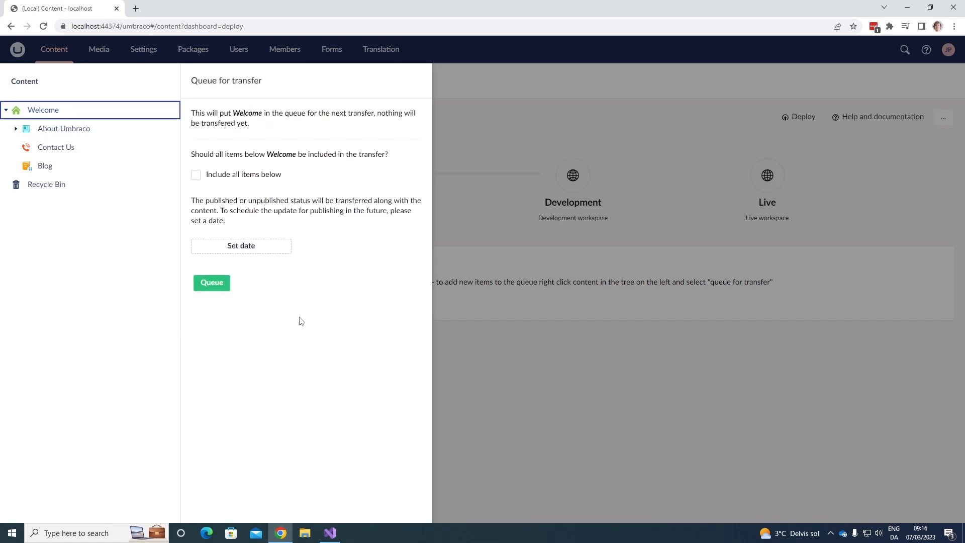
mouse_move(346, 184)
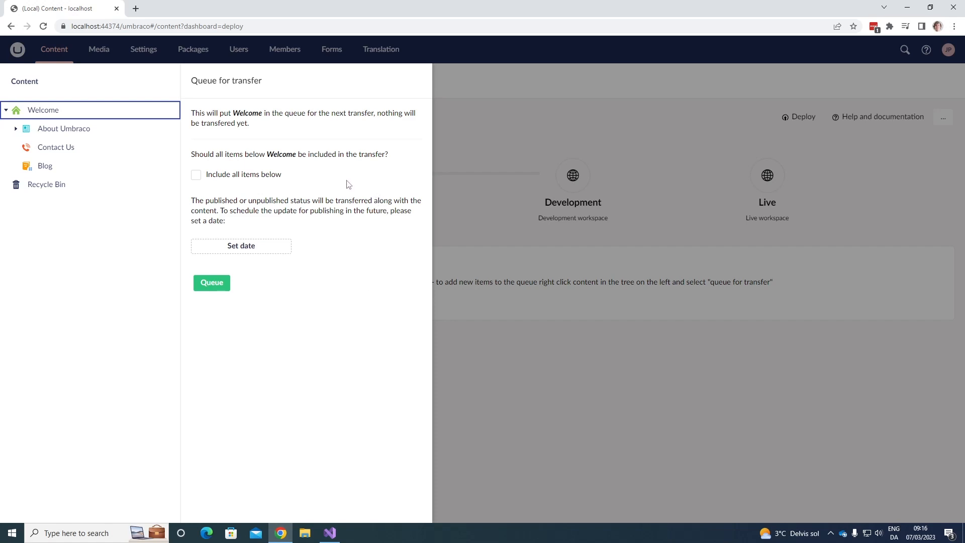
mouse_move(232, 191)
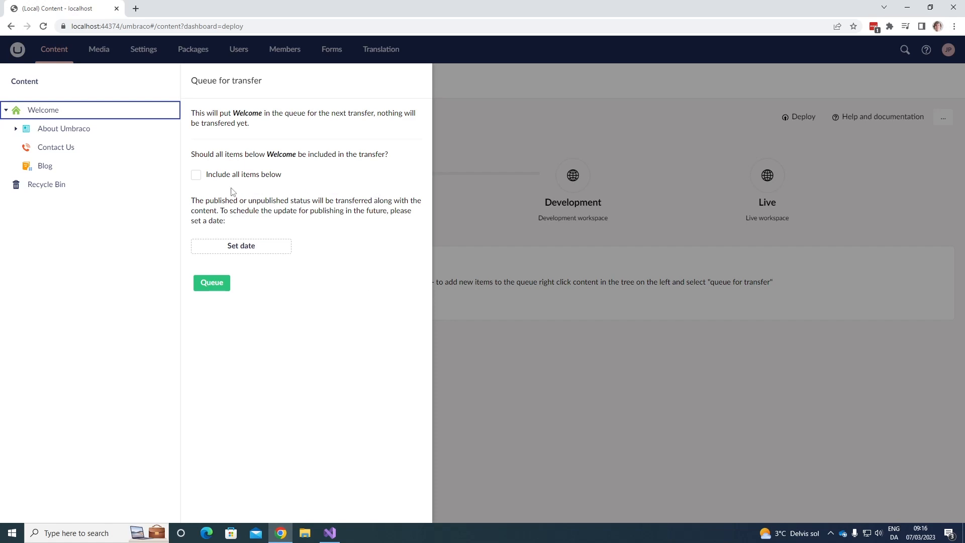
click(196, 175)
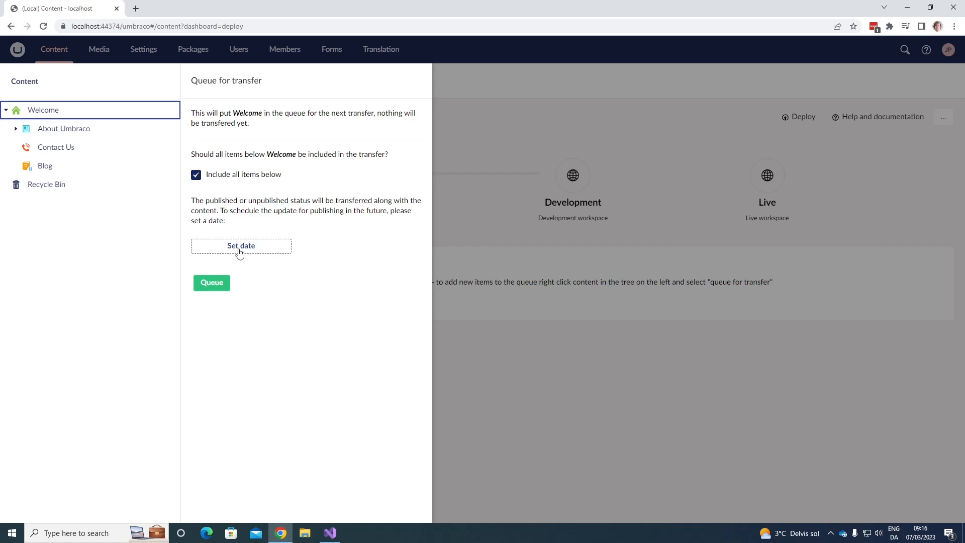
click(241, 245)
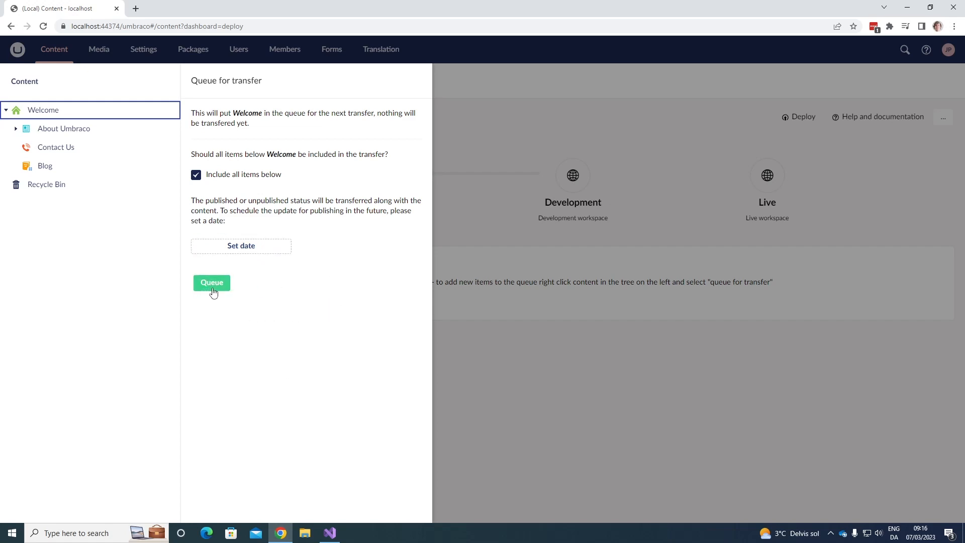
click(211, 282)
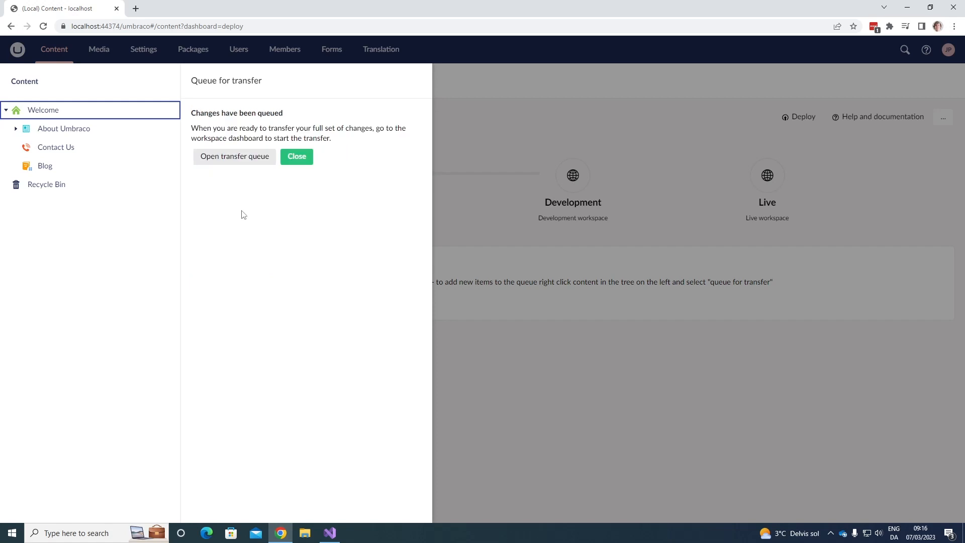
mouse_move(284, 125)
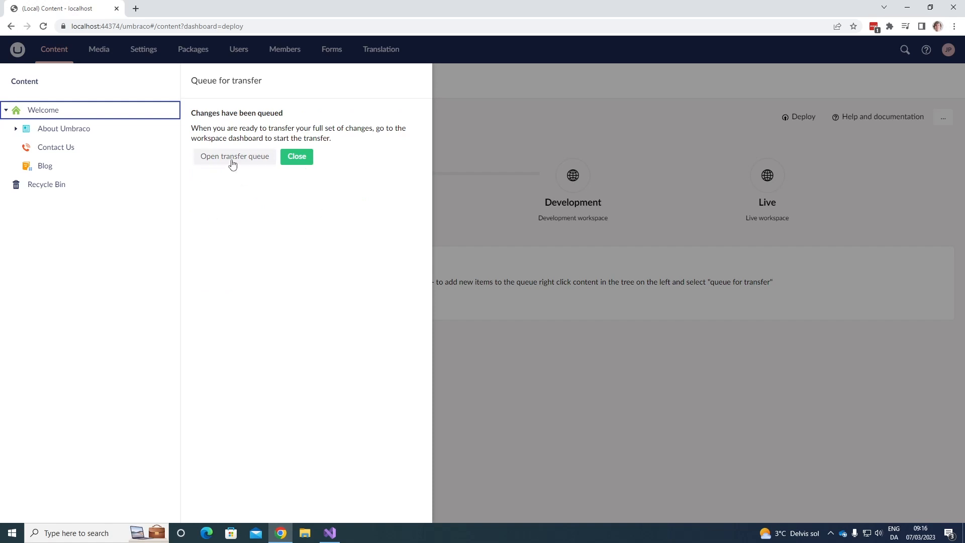
Reload the transfer queue showing Welcome bound for Development, then collapse the content items list
click(295, 156)
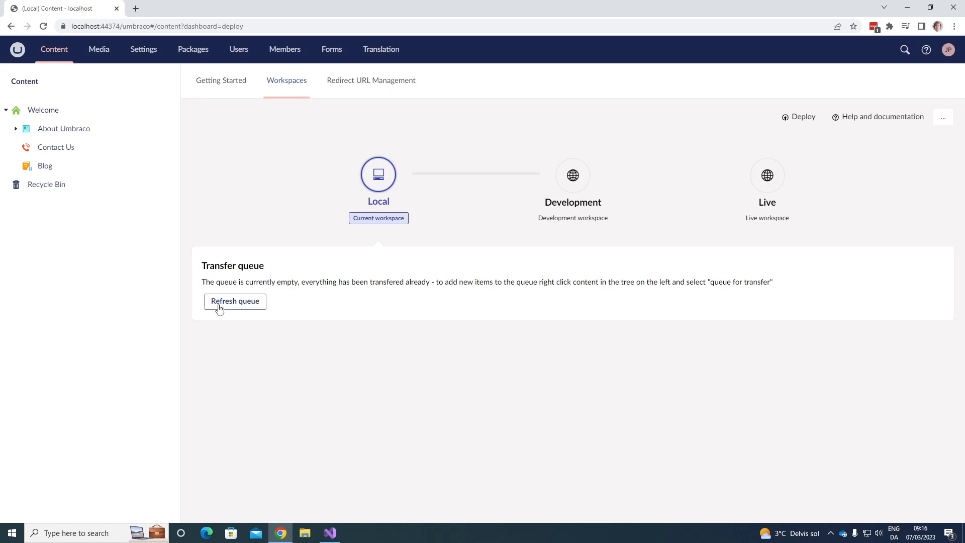
click(234, 302)
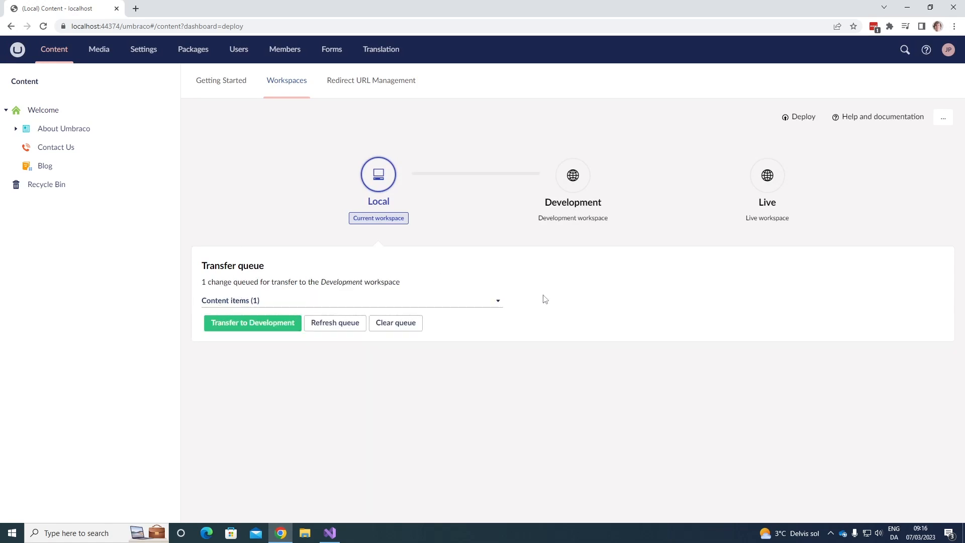
mouse_move(549, 294)
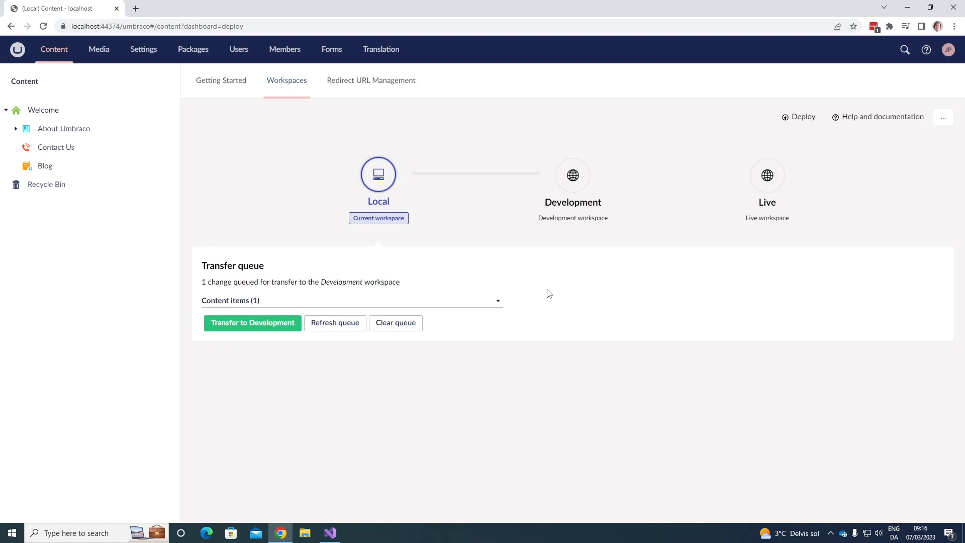
click(351, 301)
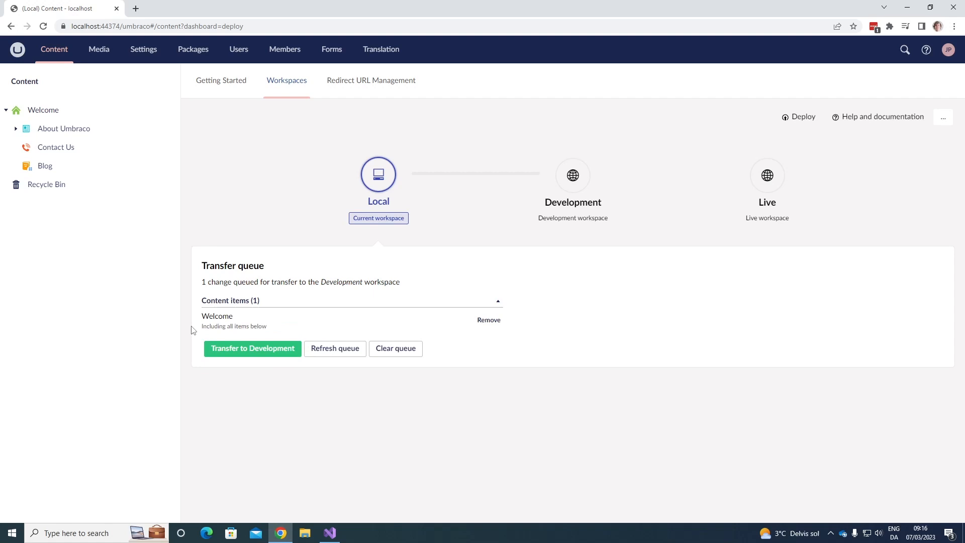
mouse_move(320, 335)
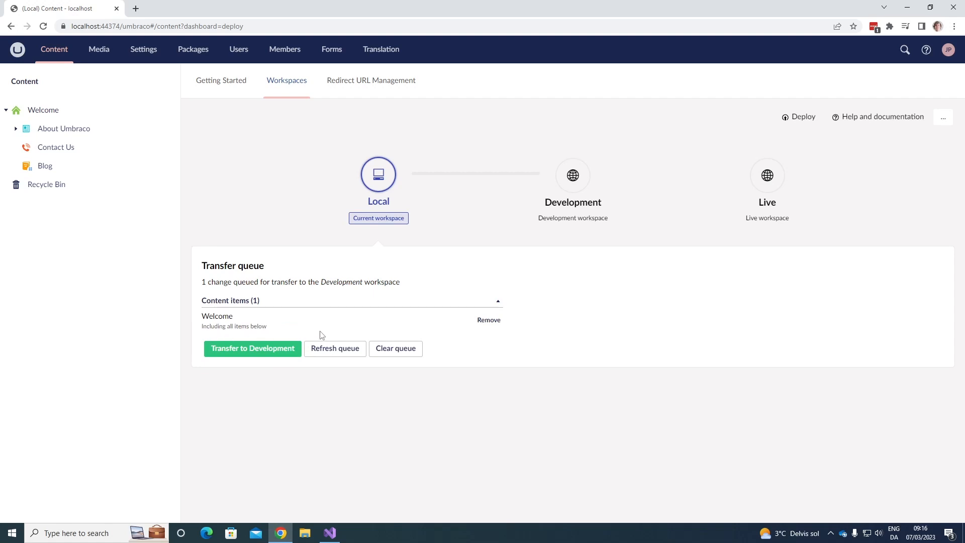
mouse_move(224, 387)
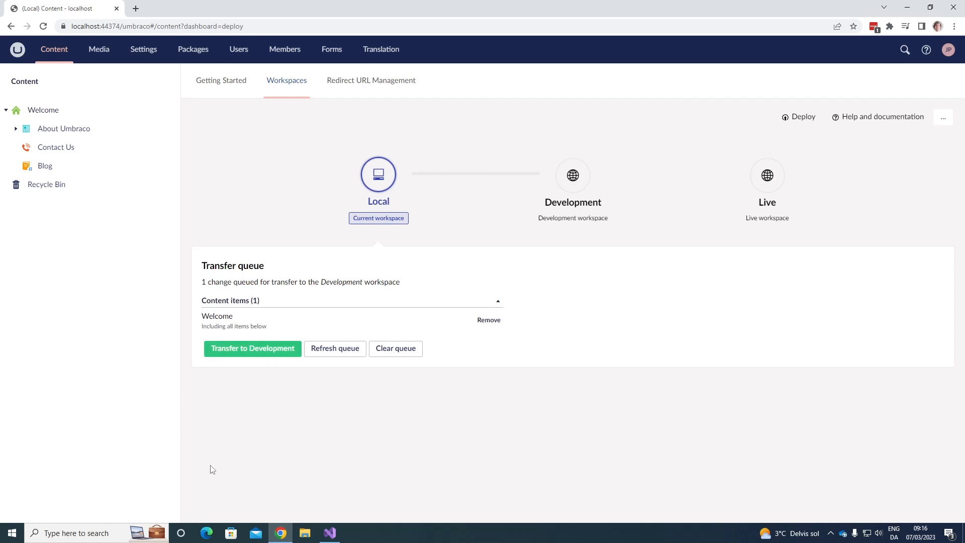
mouse_move(405, 368)
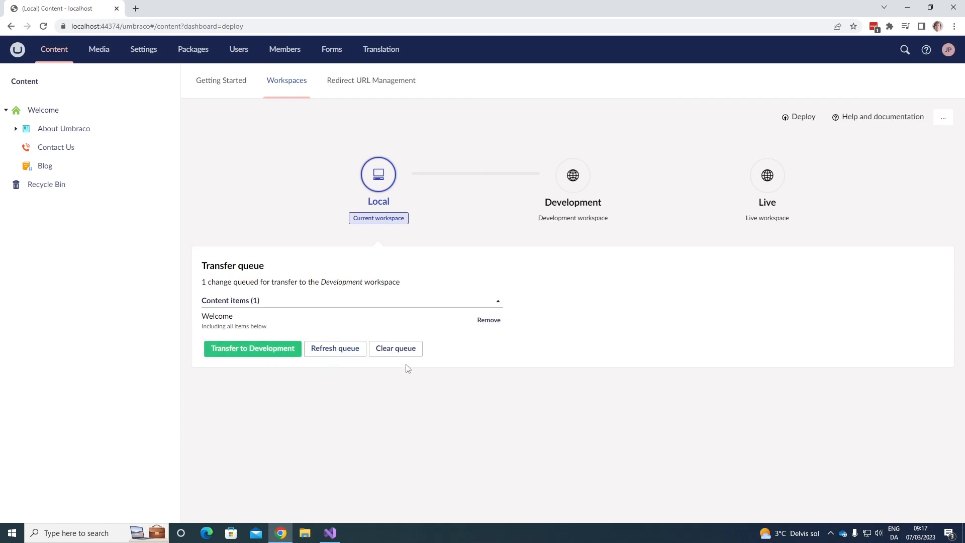
mouse_move(395, 349)
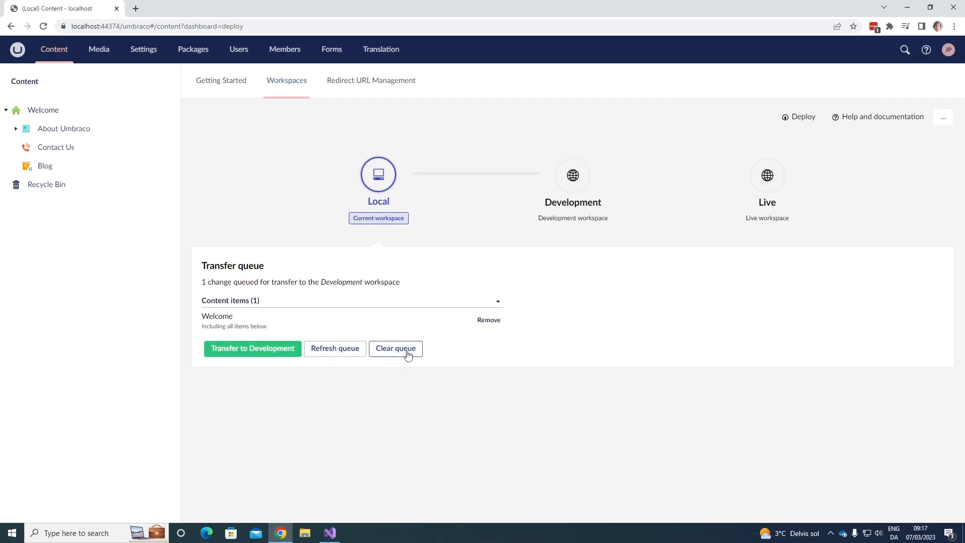
click(395, 347)
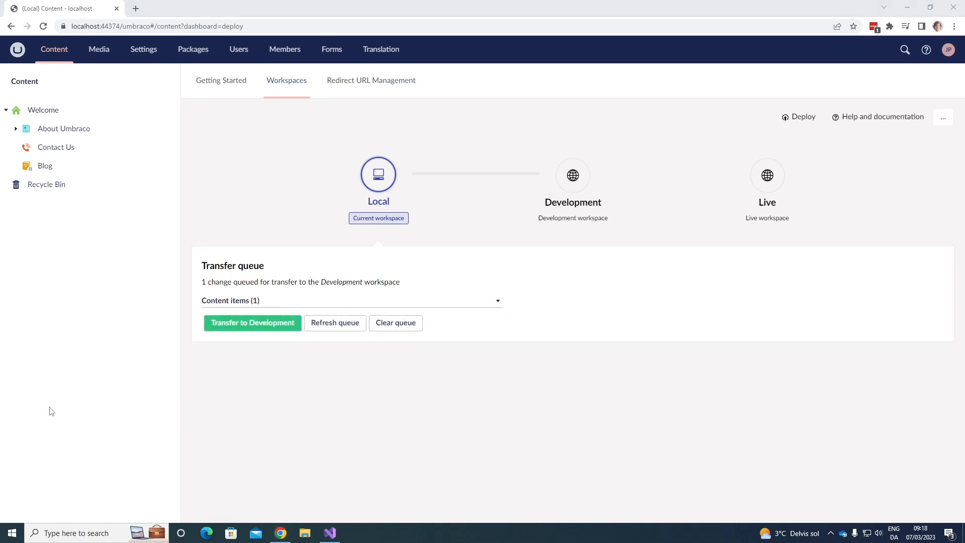
mouse_move(98, 49)
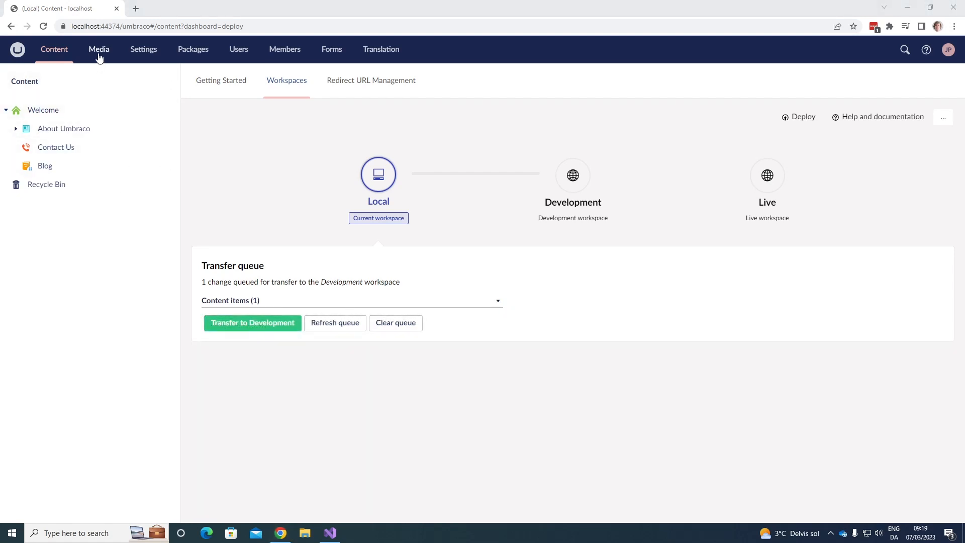
In Media, queue the Images folder with all items below for transfer to Development
click(99, 49)
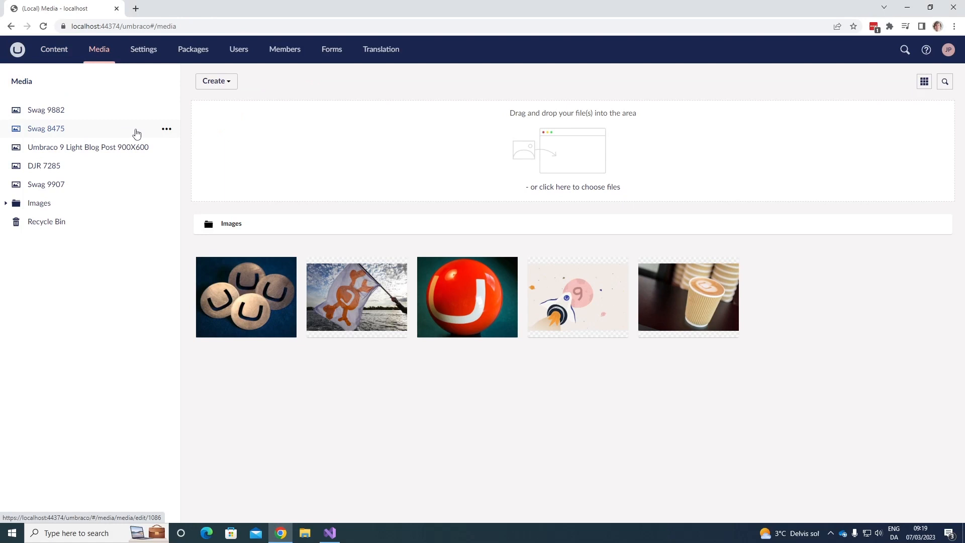
mouse_move(166, 206)
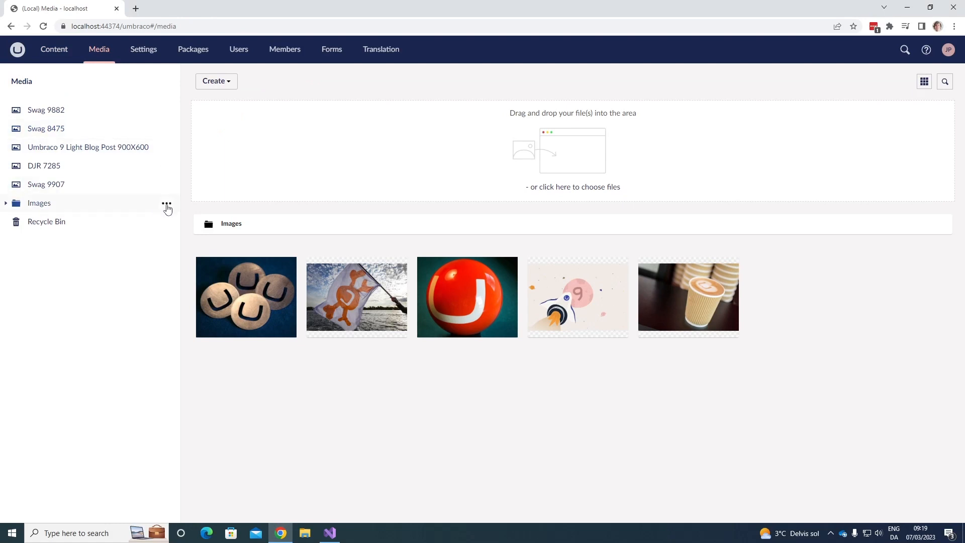
click(166, 205)
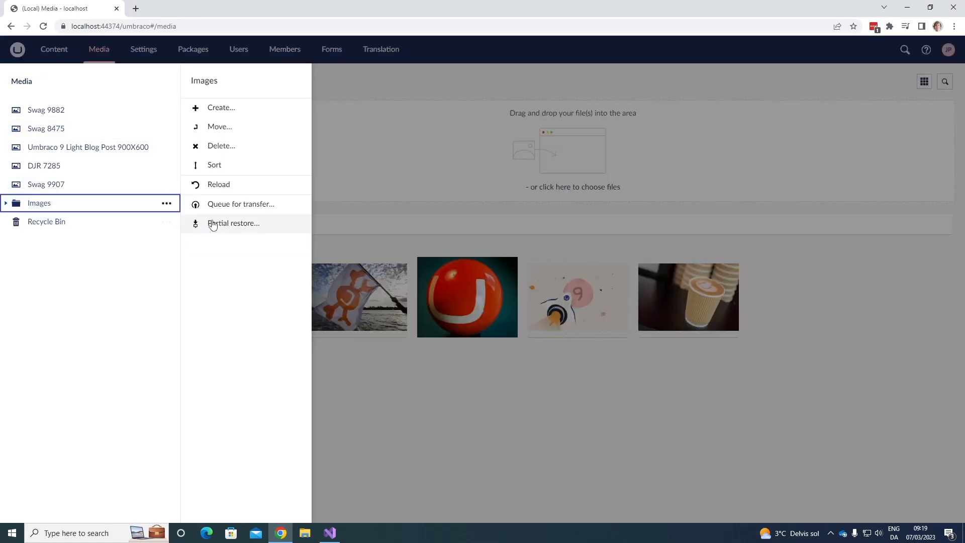
mouse_move(248, 208)
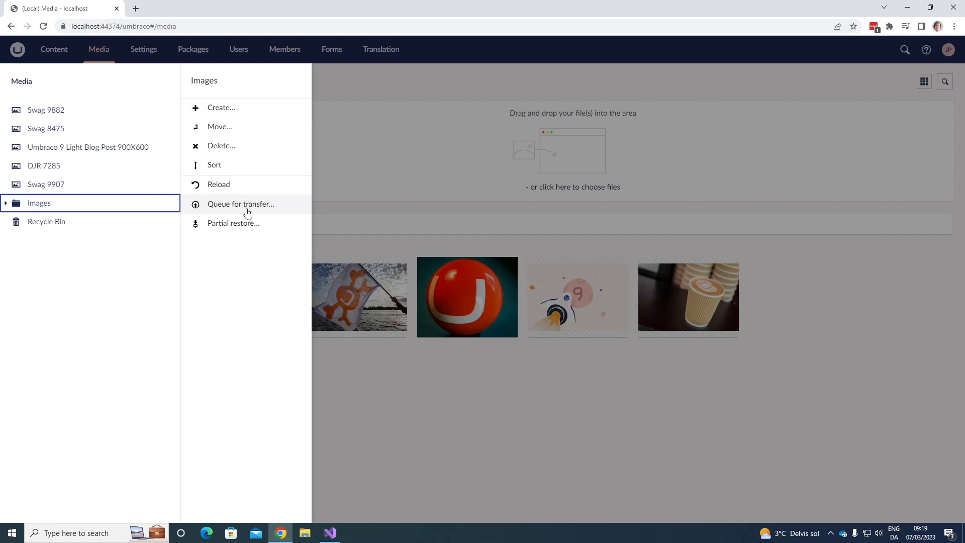
click(240, 204)
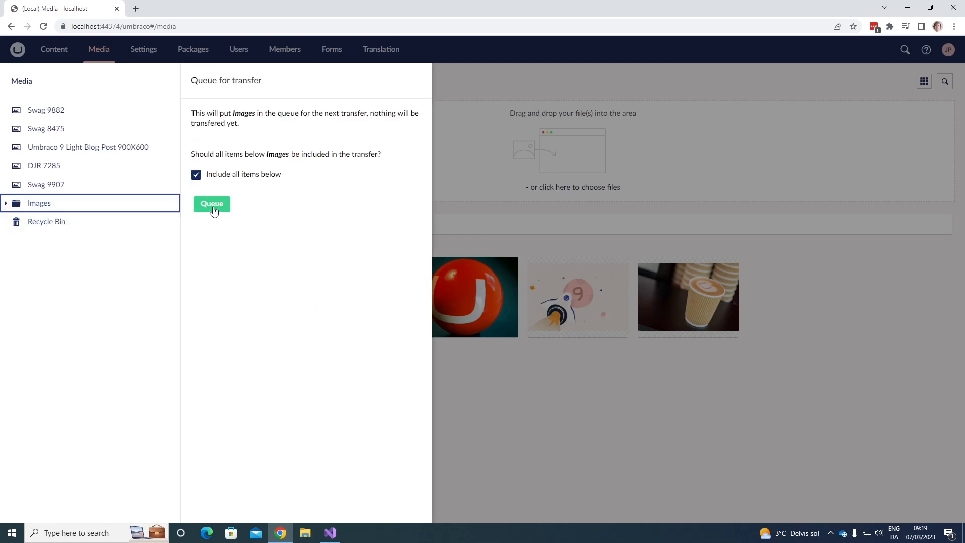
click(211, 204)
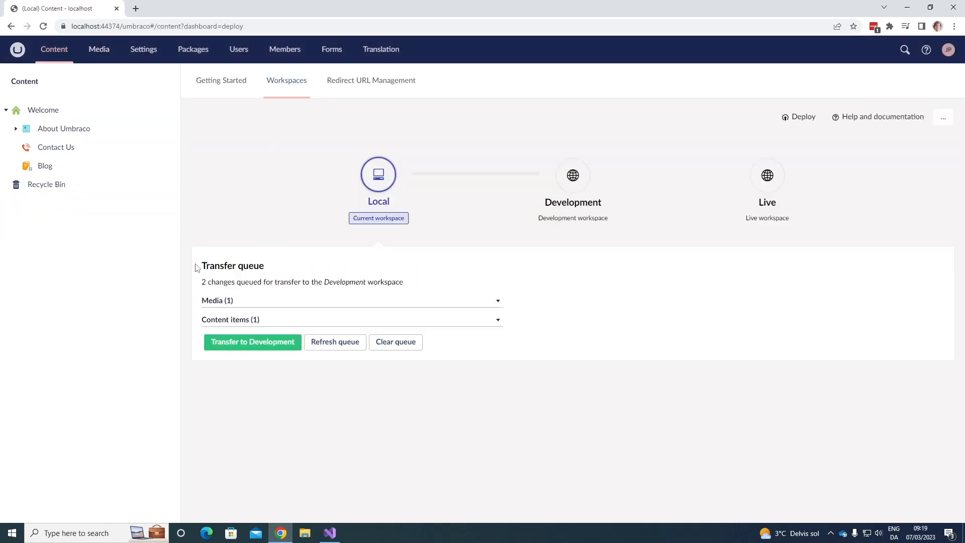
click(351, 300)
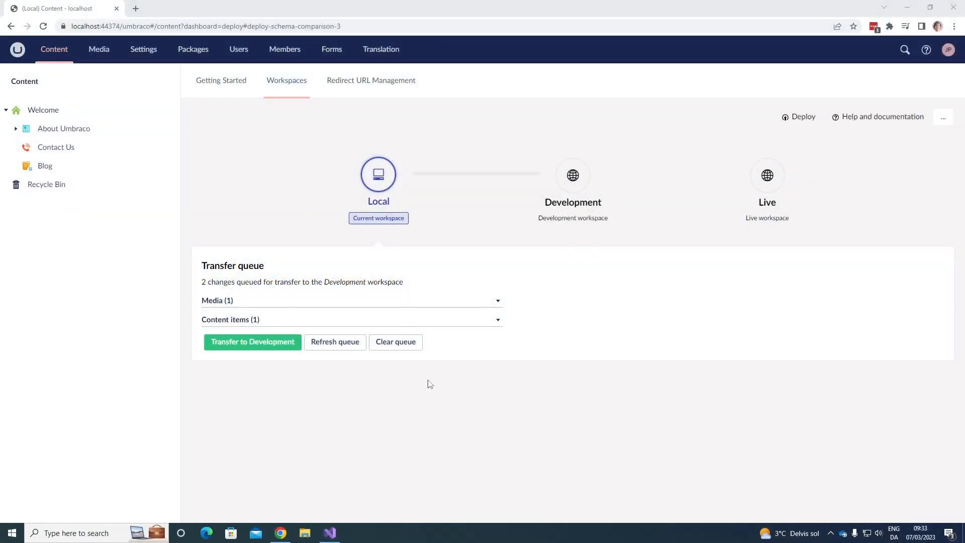
mouse_move(329, 423)
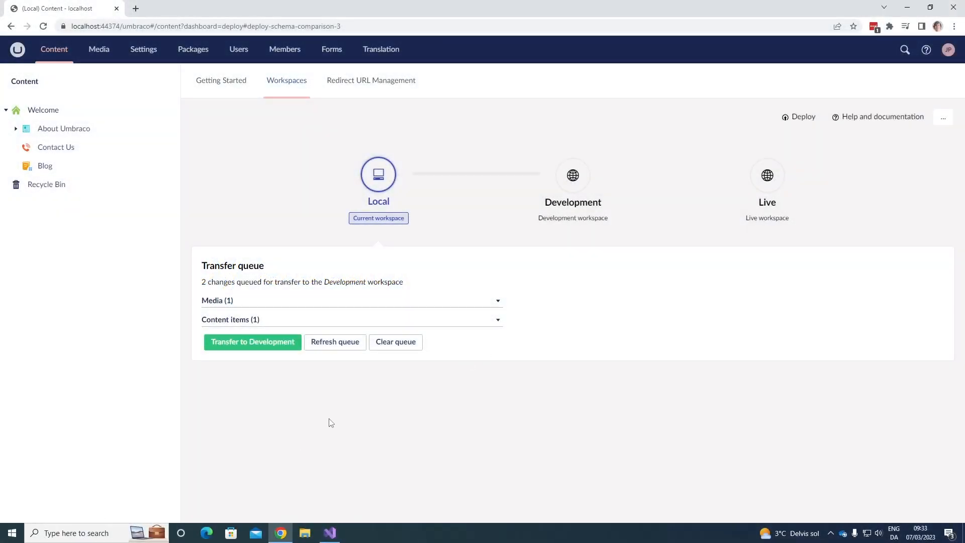
mouse_move(144, 49)
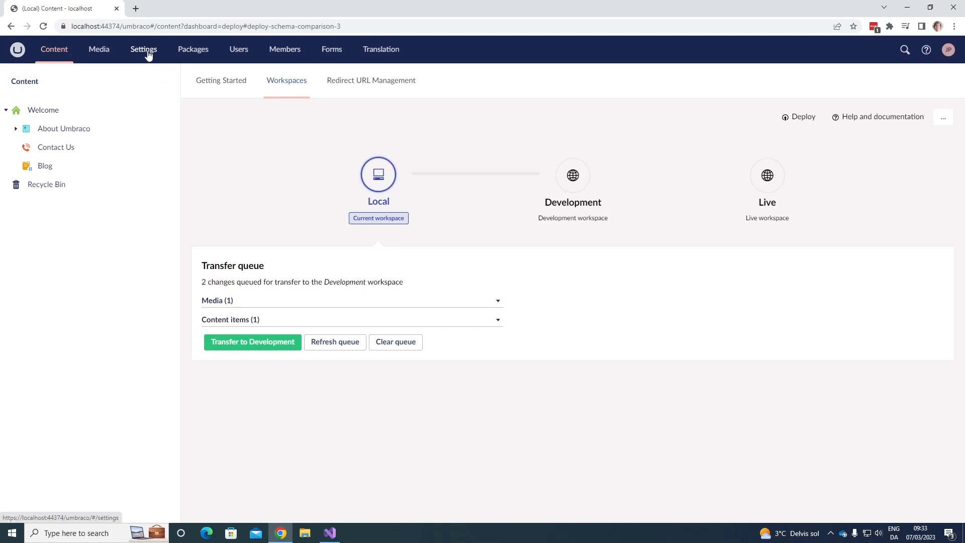
Switch the backoffice to the Settings section overview
click(144, 50)
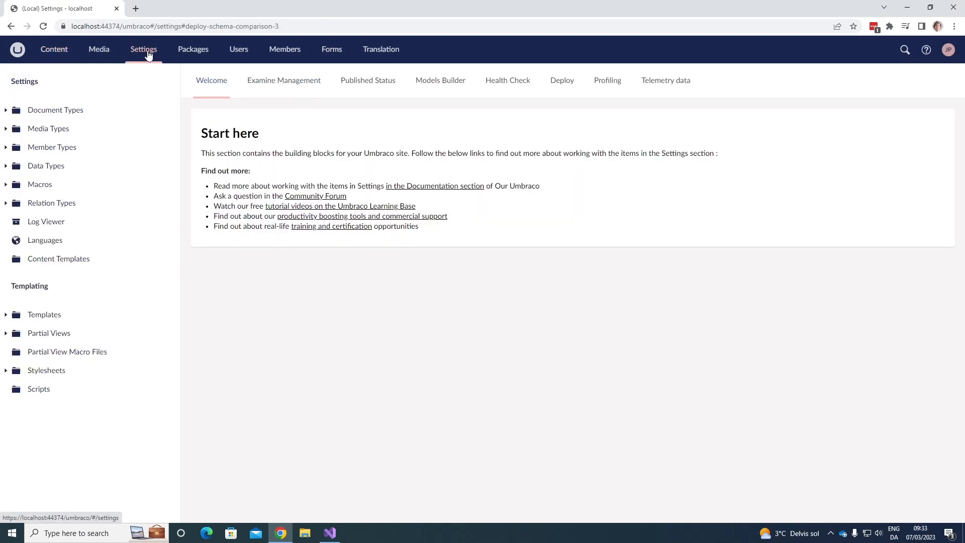
mouse_move(431, 102)
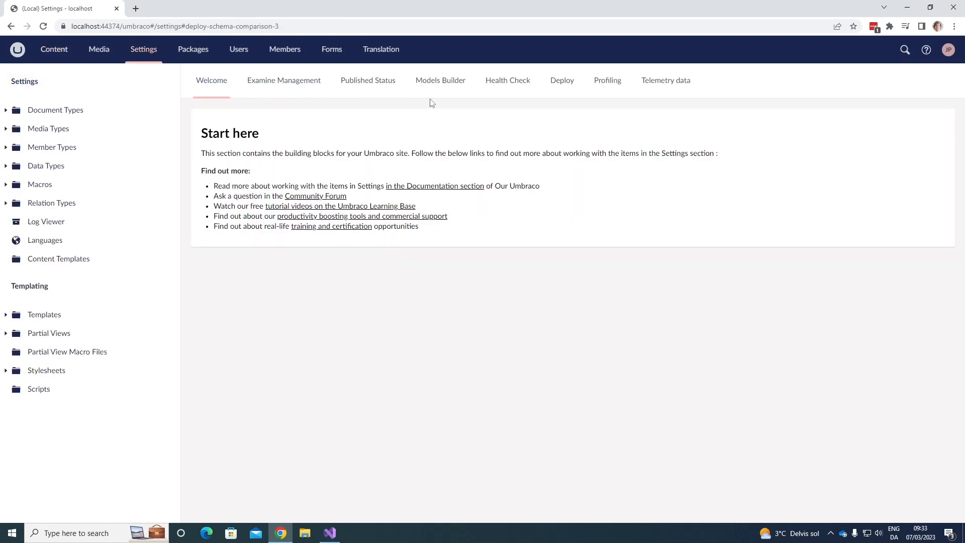
mouse_move(561, 95)
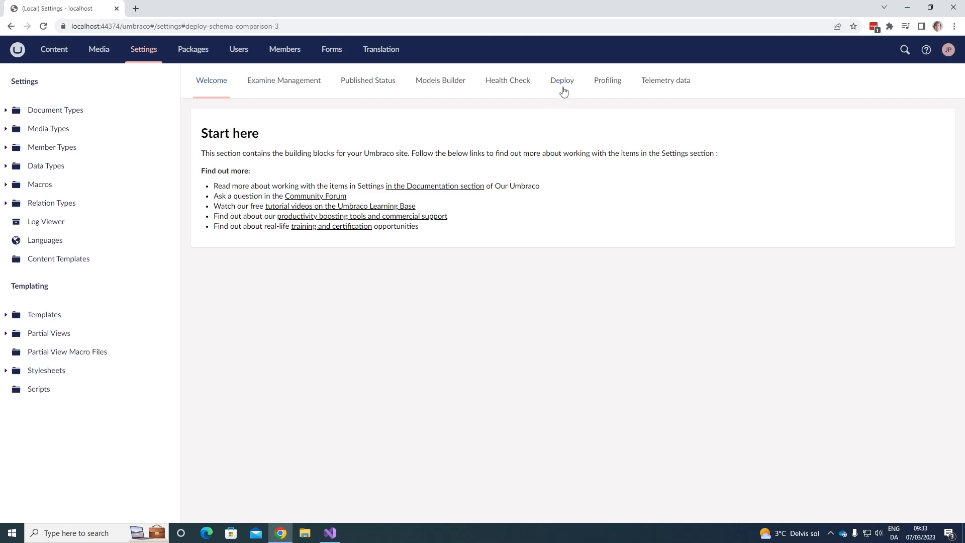
click(561, 80)
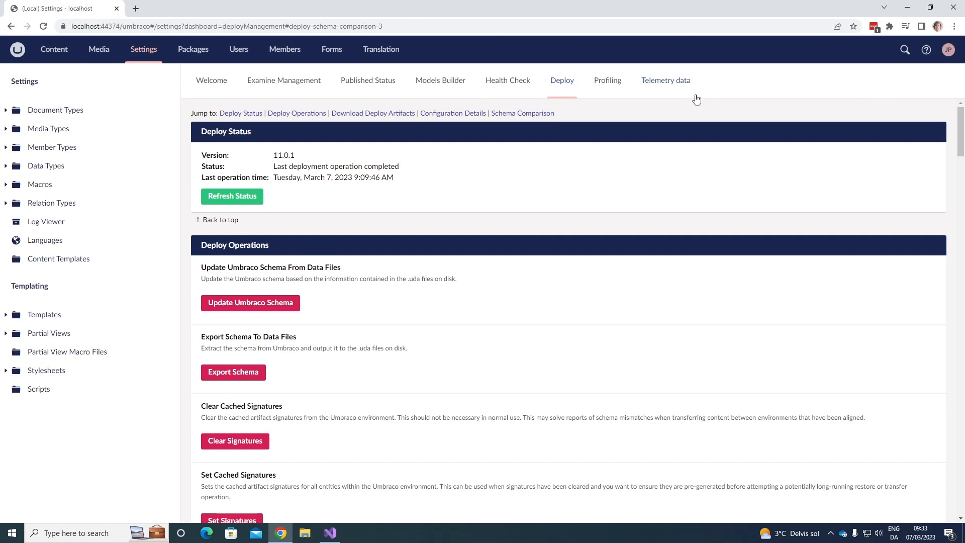
mouse_move(194, 155)
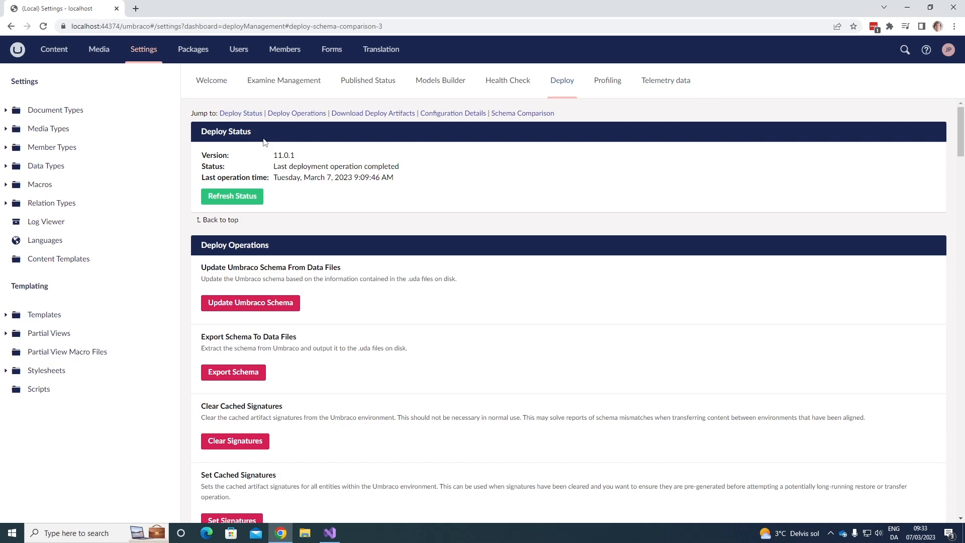
mouse_move(191, 166)
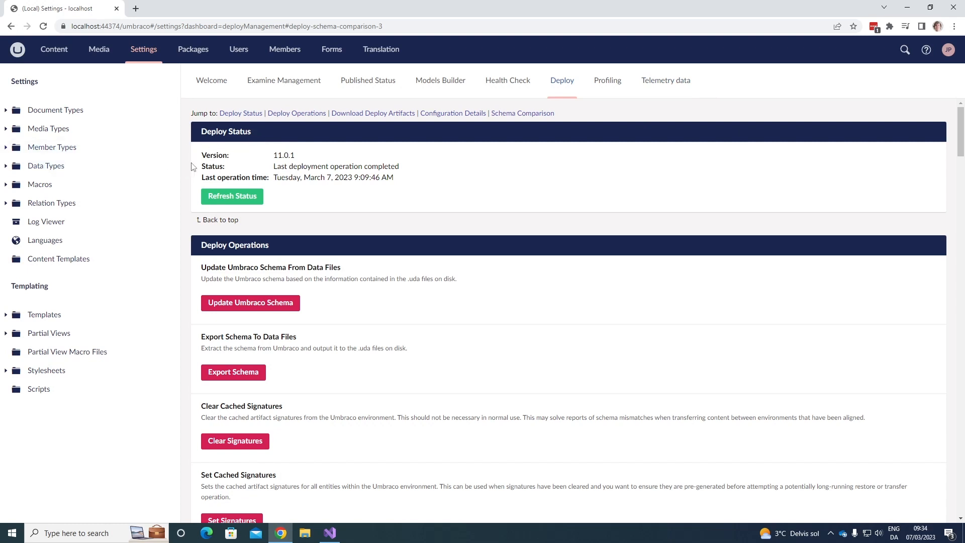
mouse_move(254, 167)
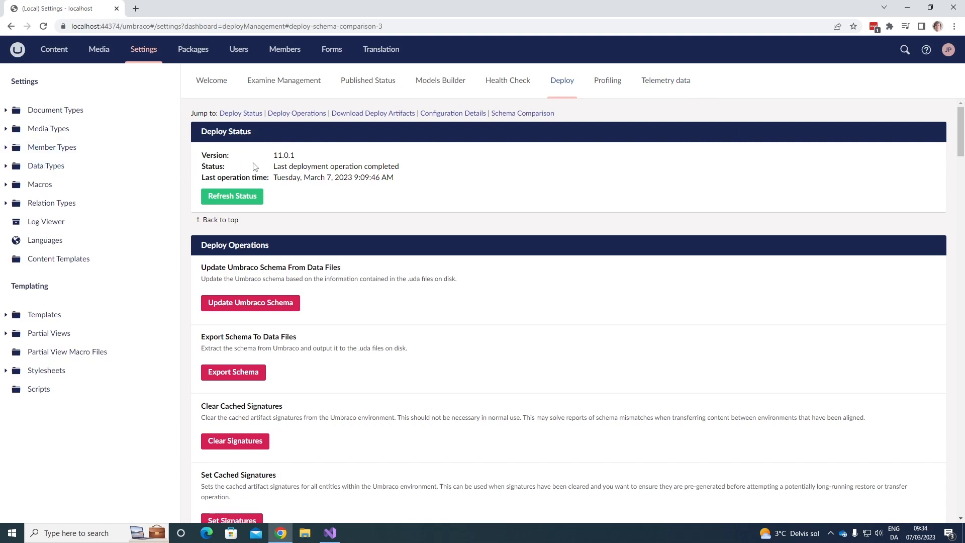
mouse_move(258, 163)
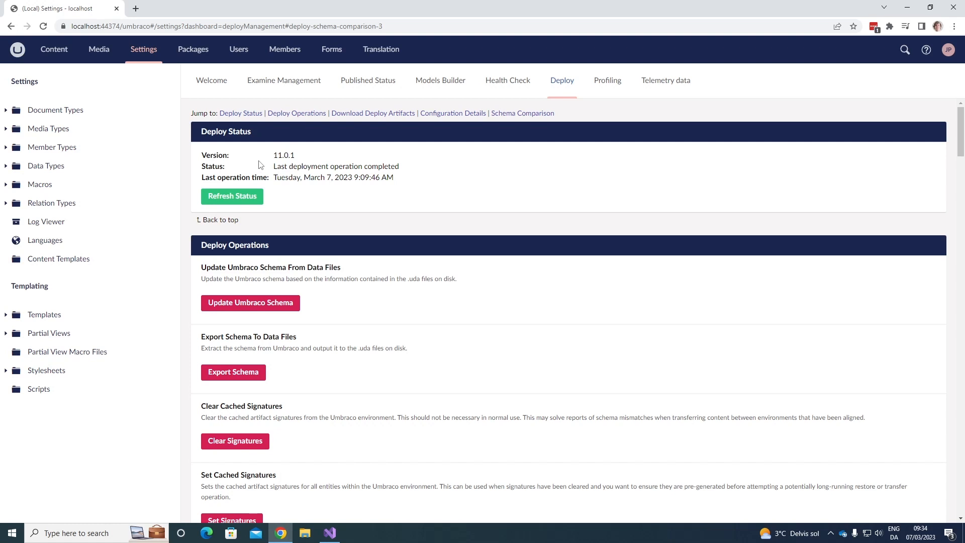
mouse_move(246, 172)
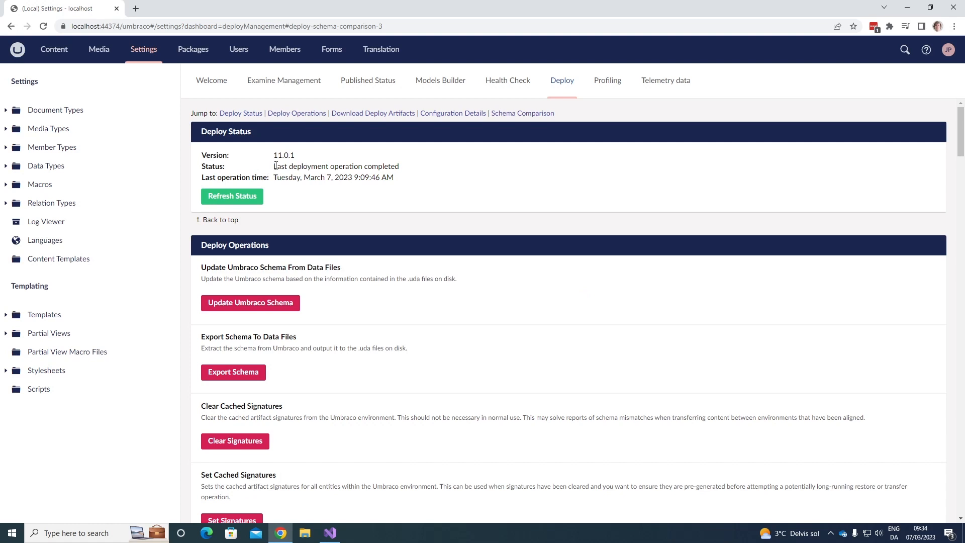
mouse_move(471, 173)
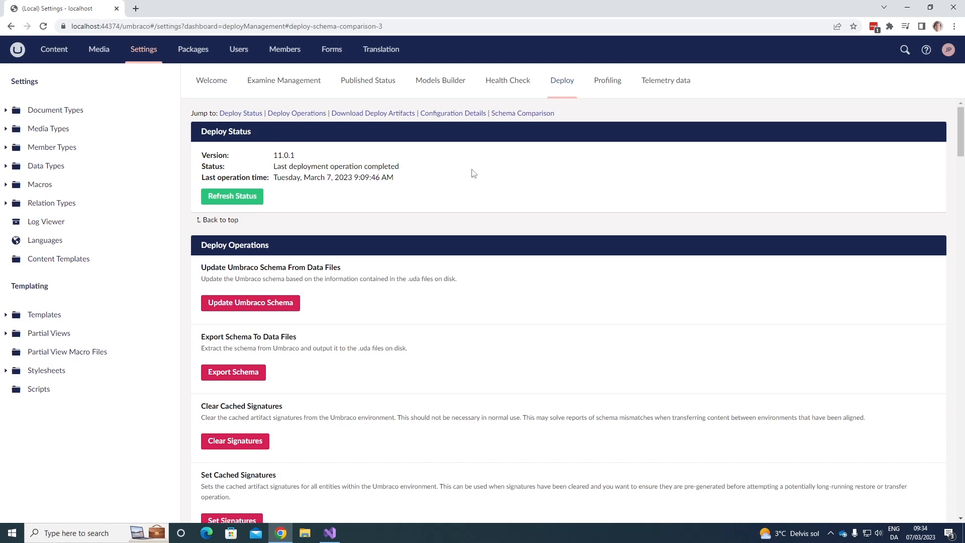
mouse_move(306, 186)
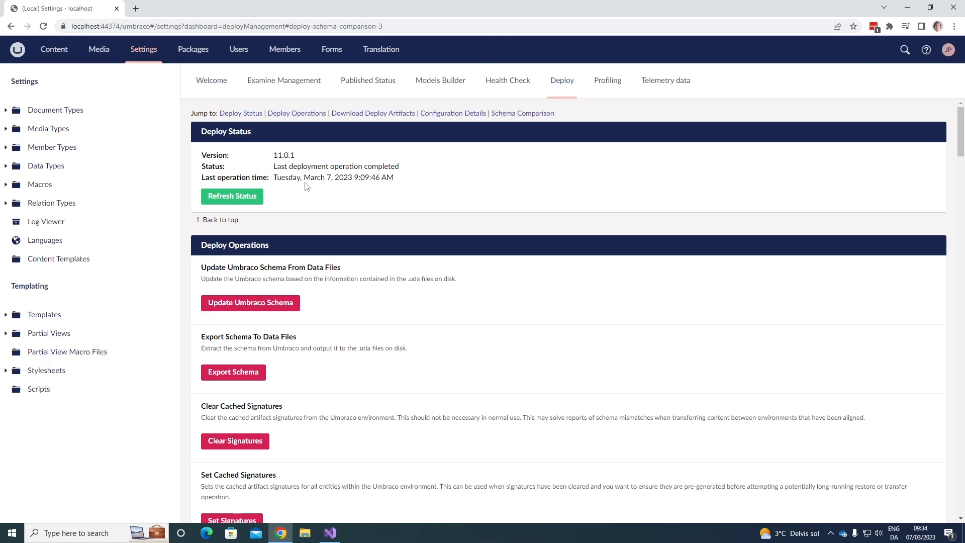
mouse_move(308, 204)
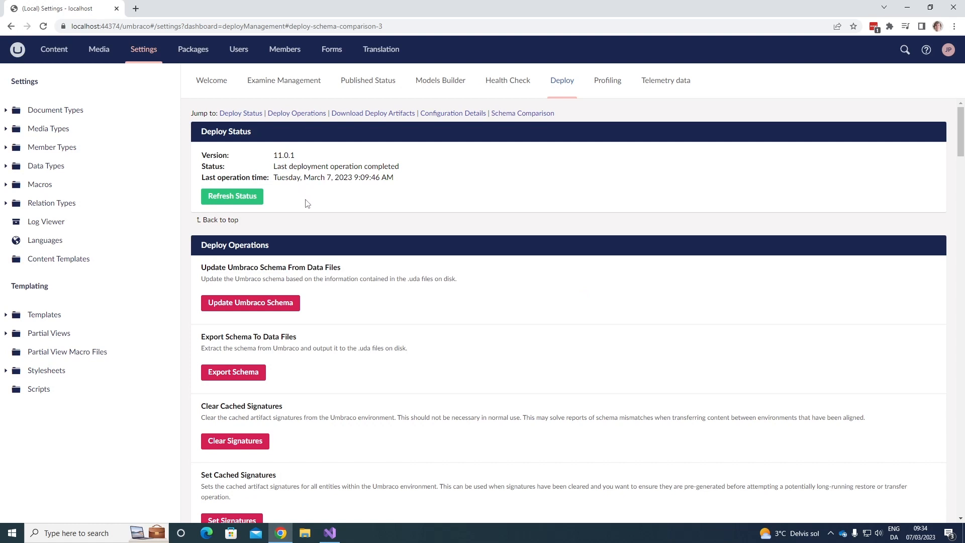
mouse_move(229, 217)
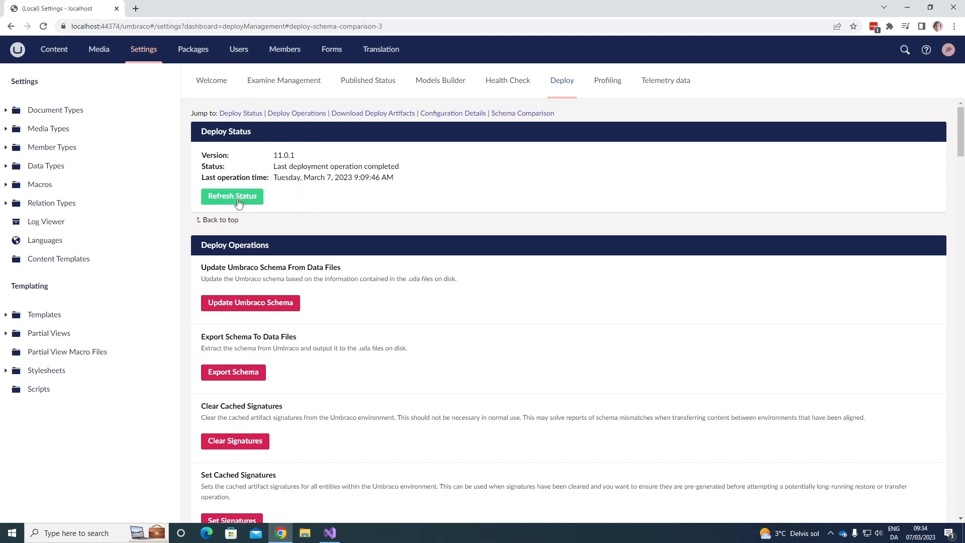
mouse_move(328, 196)
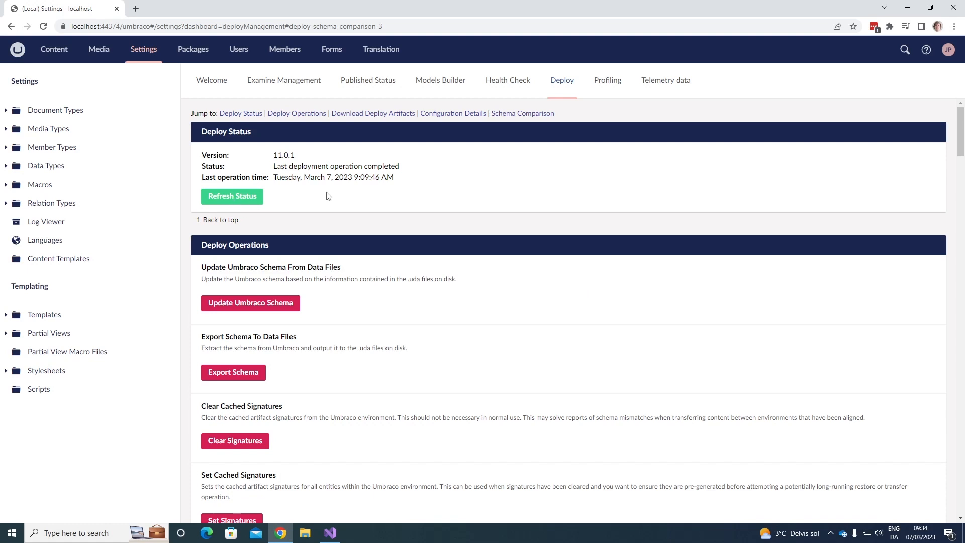
mouse_move(341, 193)
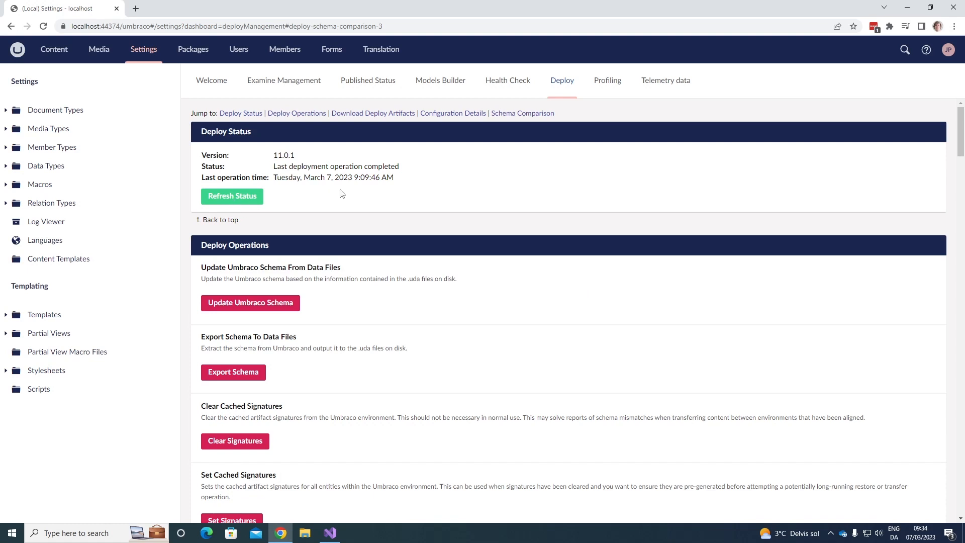
Scroll past Deploy Status to Deploy Operations and Download Deploy Artifacts
scroll(down, 3)
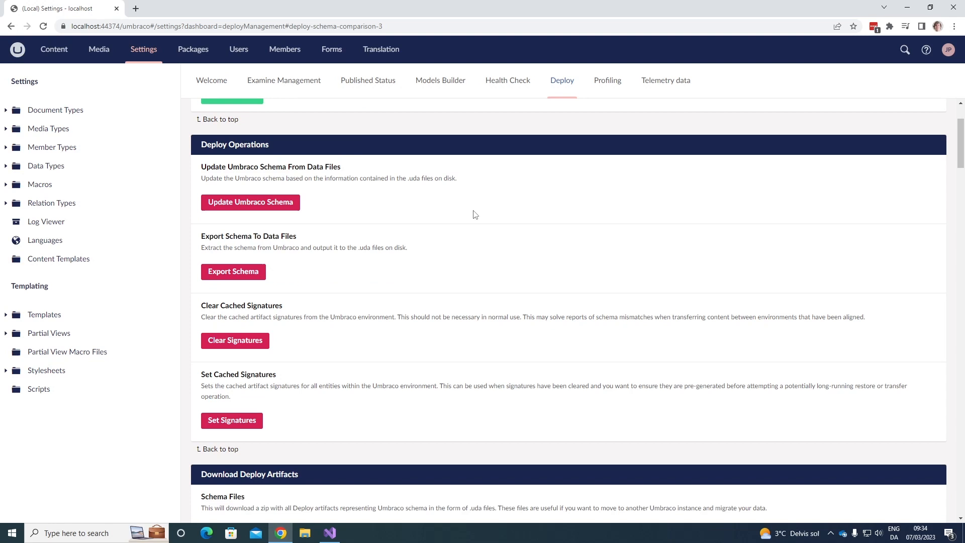
mouse_move(464, 214)
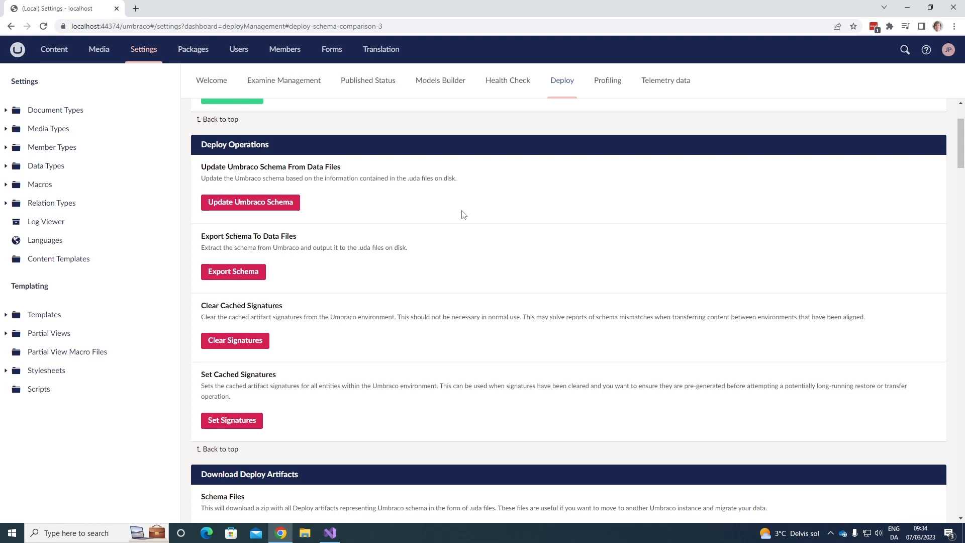
scroll(down, 3)
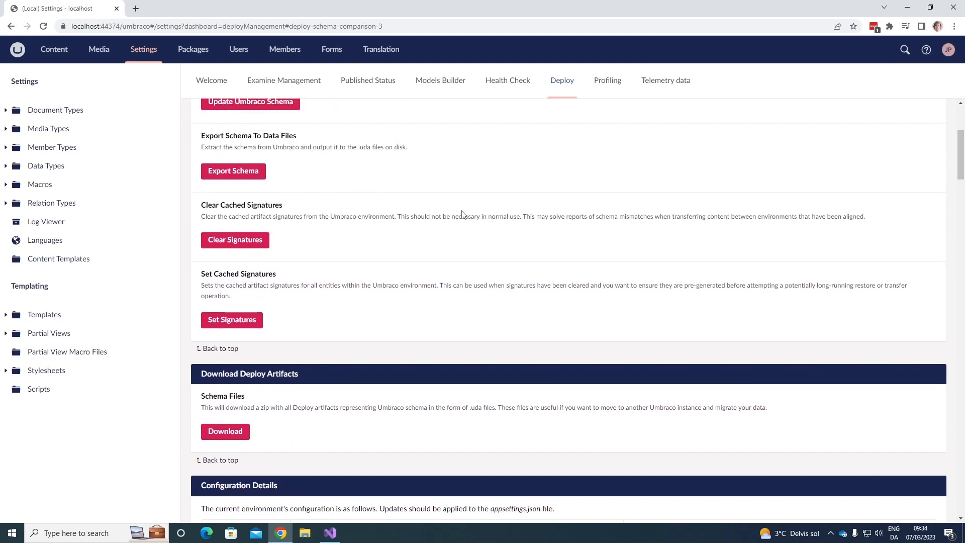
mouse_move(554, 157)
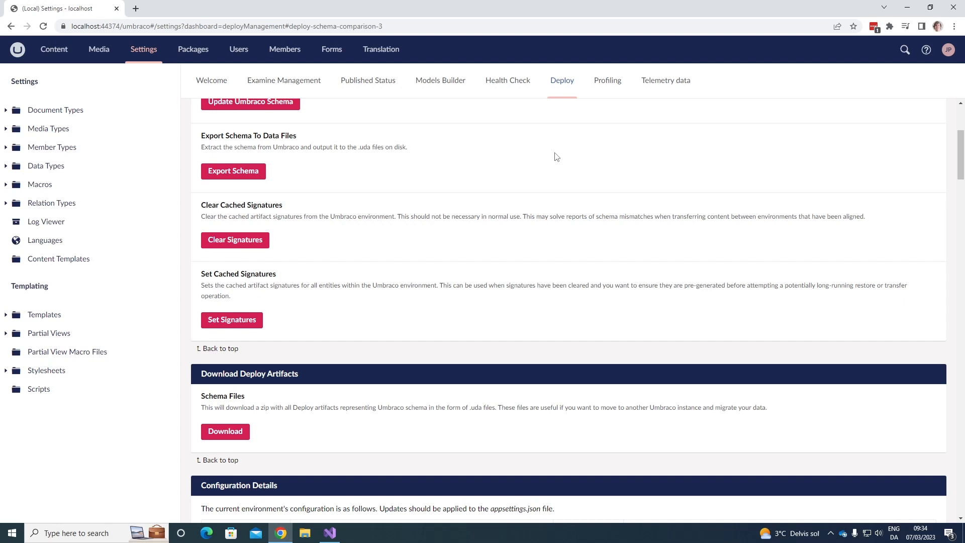
mouse_move(476, 270)
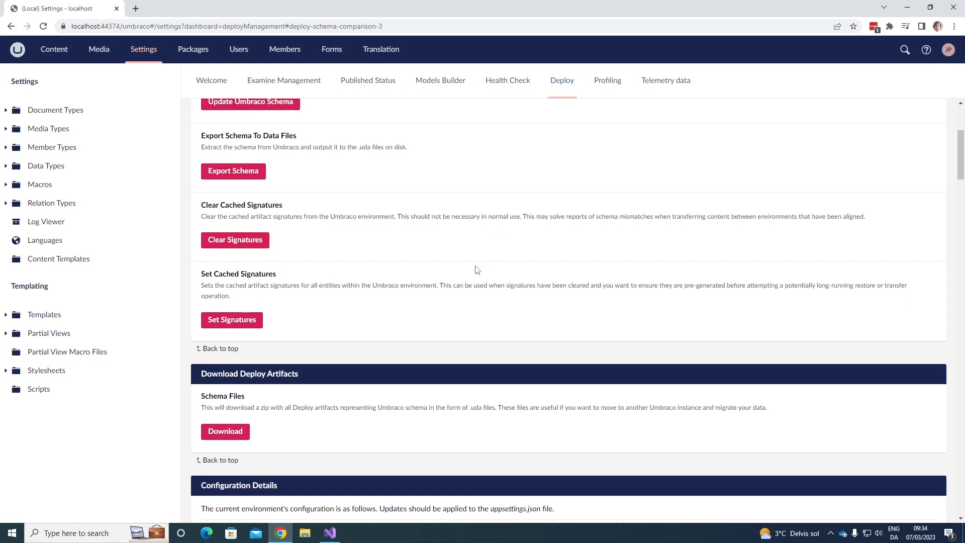
mouse_move(328, 318)
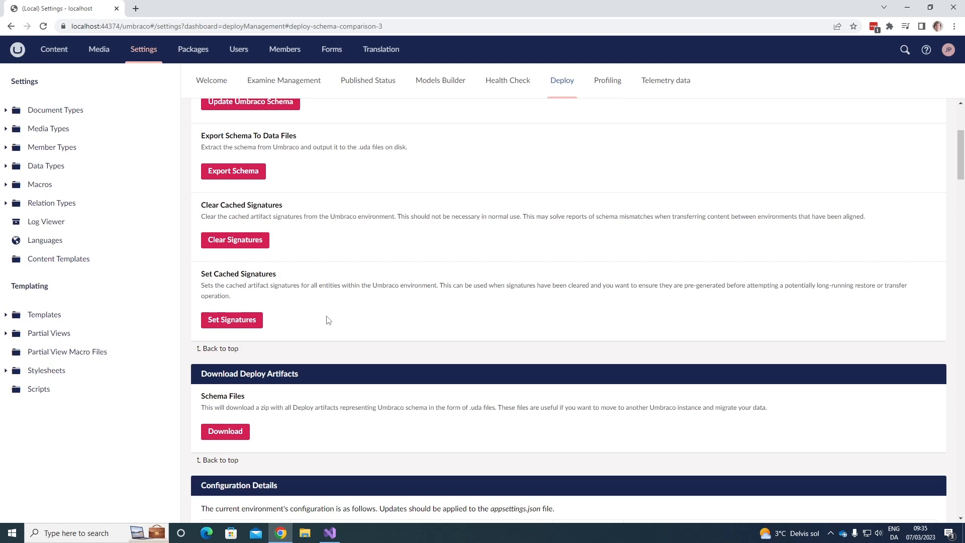
mouse_move(328, 322)
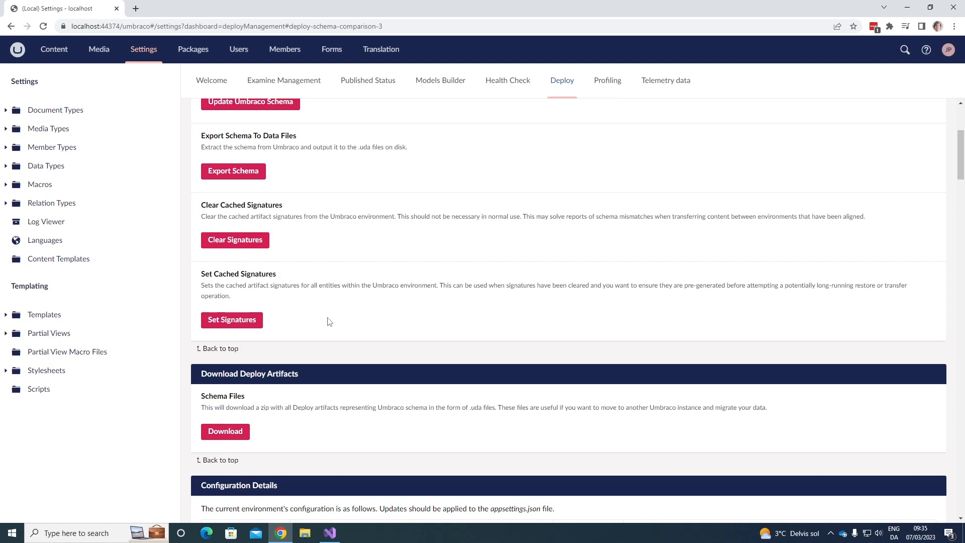
mouse_move(401, 325)
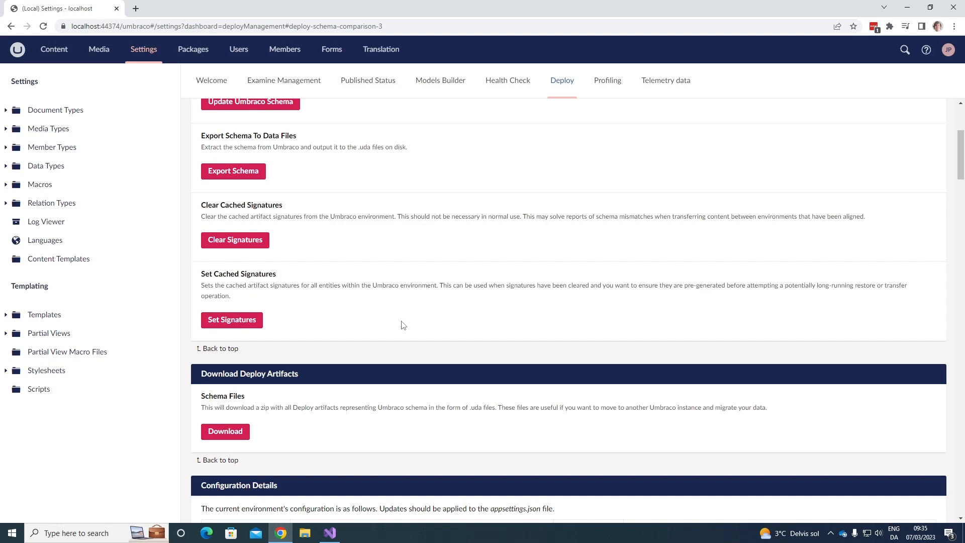
mouse_move(445, 327)
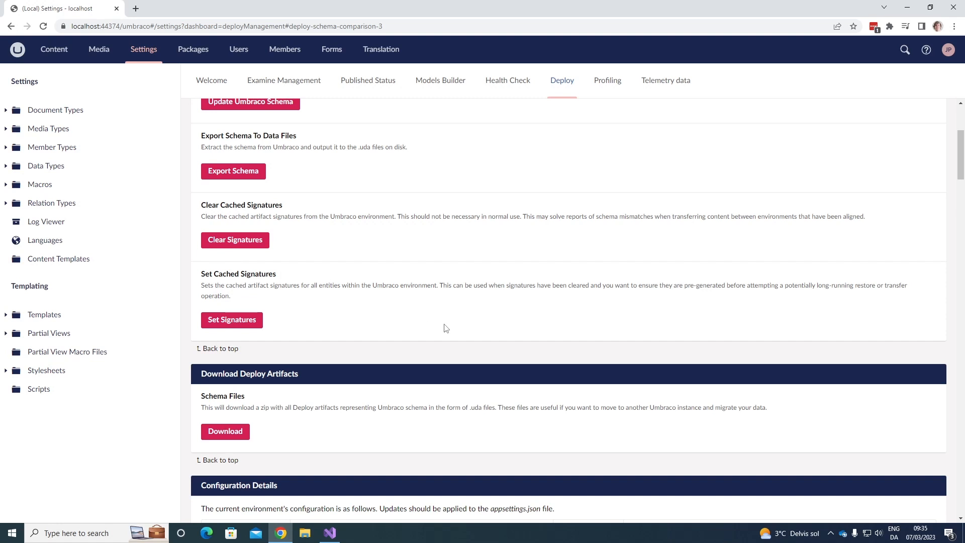
mouse_move(583, 307)
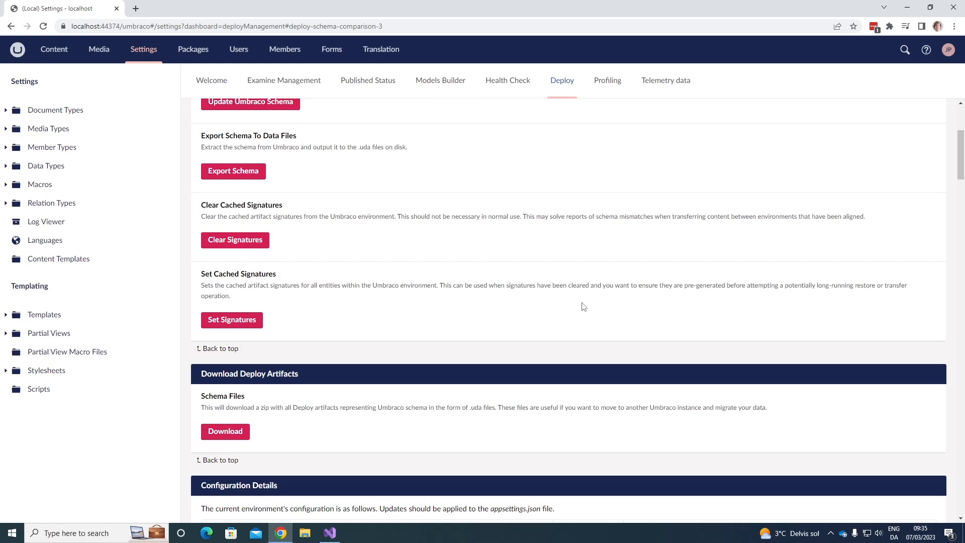
Scroll to the Configuration Details table showing Excluded Entity Types and Ignore Broken Dependencies set to Restore
scroll(down, 3)
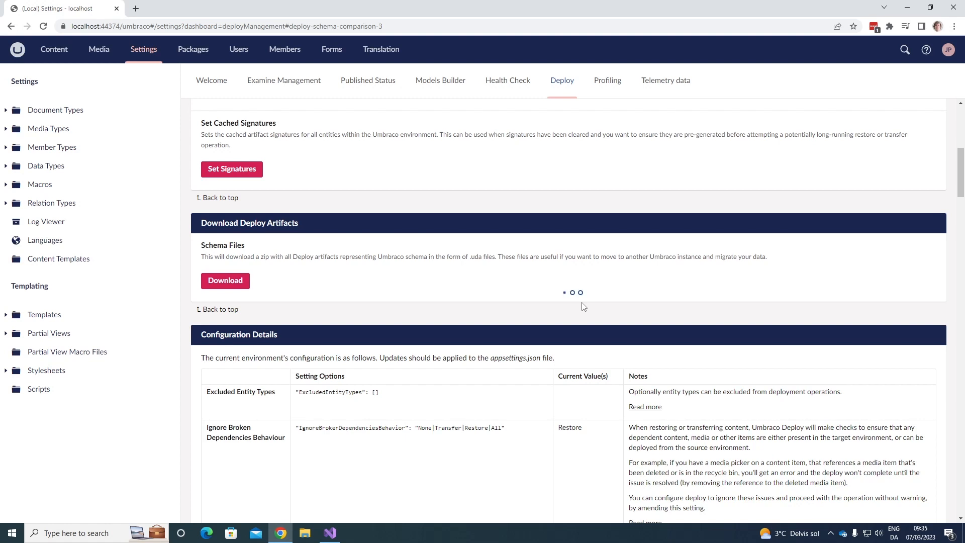
Scroll through the remaining configuration settings to the Schema Comparison section with 38 data types up to date
scroll(down, 3)
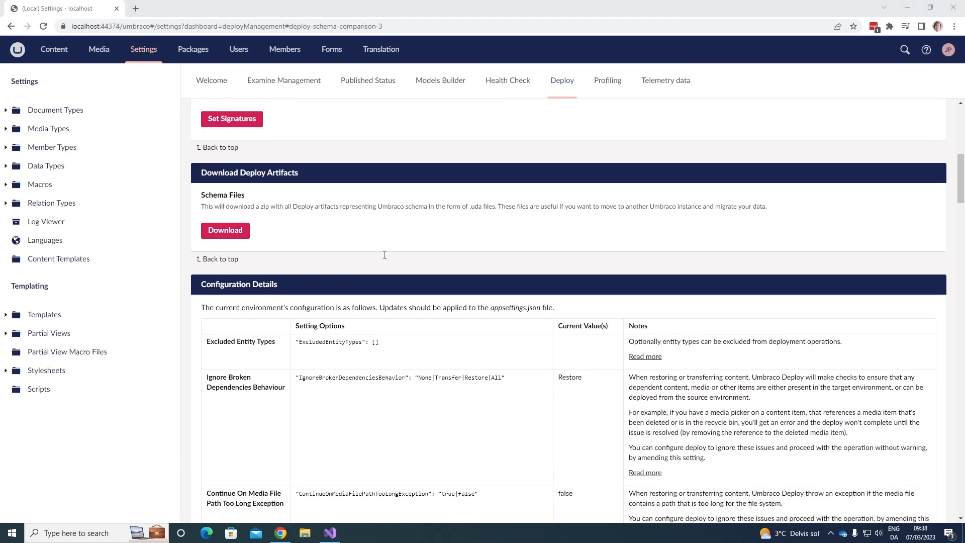
scroll(down, 3)
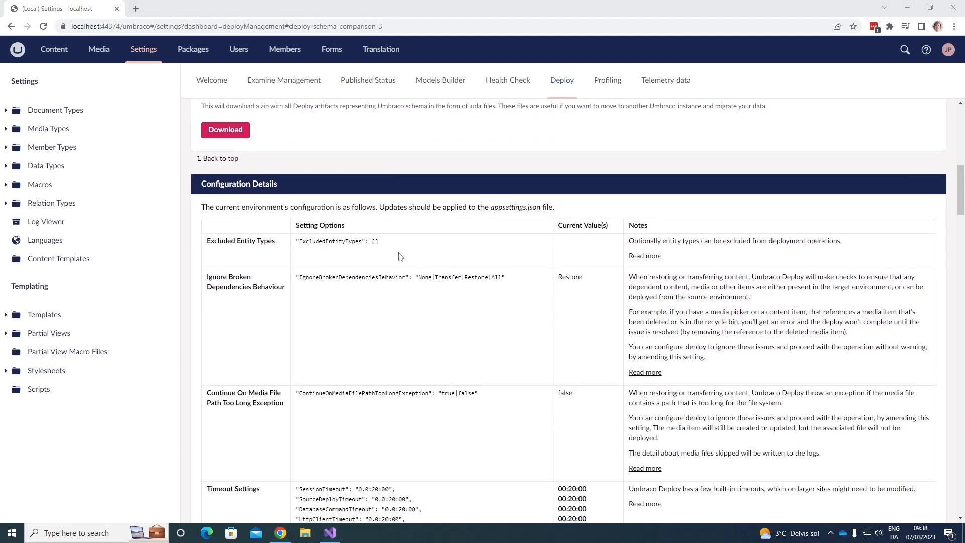
scroll(down, 3)
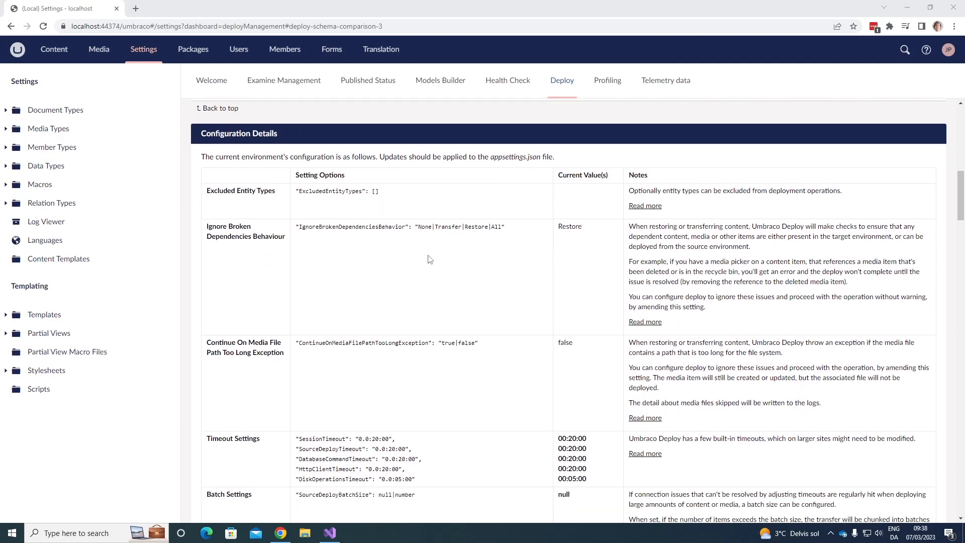
mouse_move(435, 250)
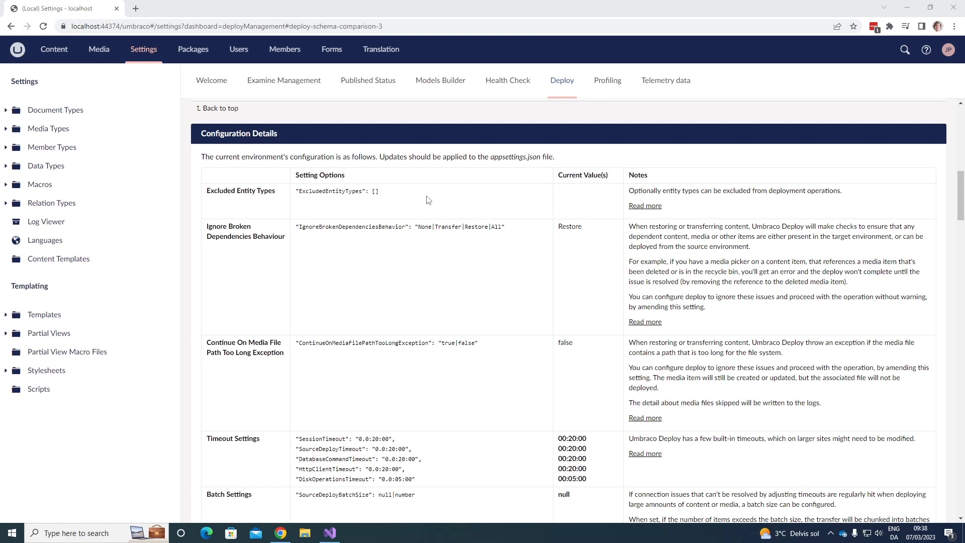
mouse_move(507, 212)
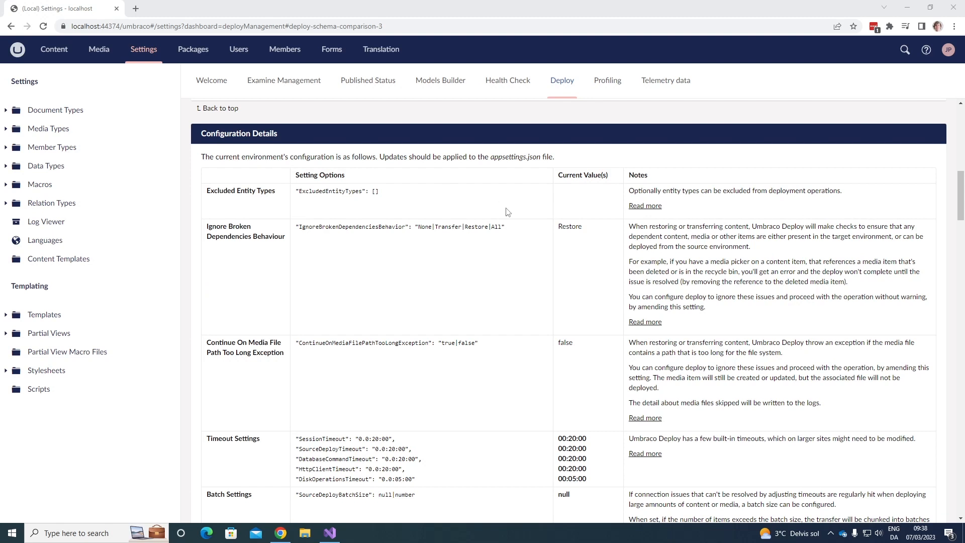
mouse_move(217, 205)
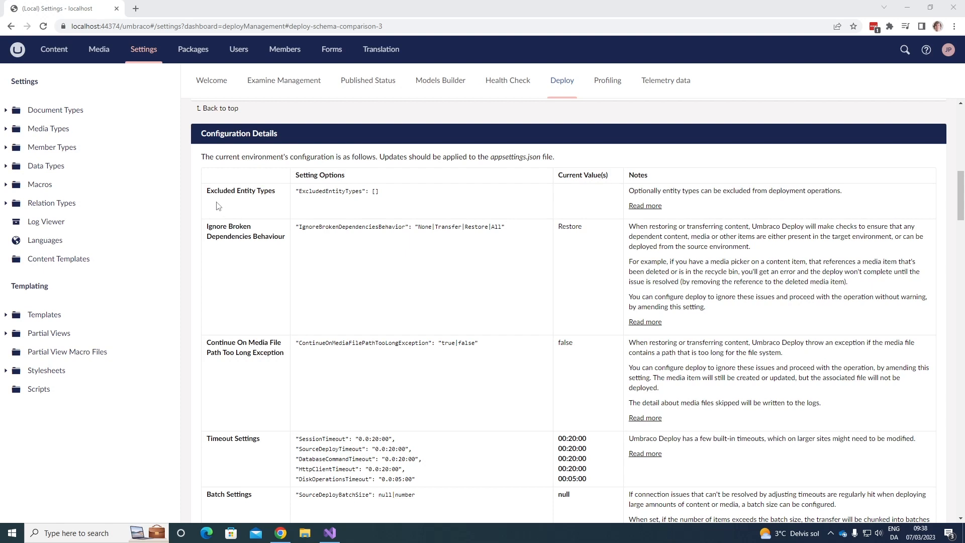
mouse_move(211, 202)
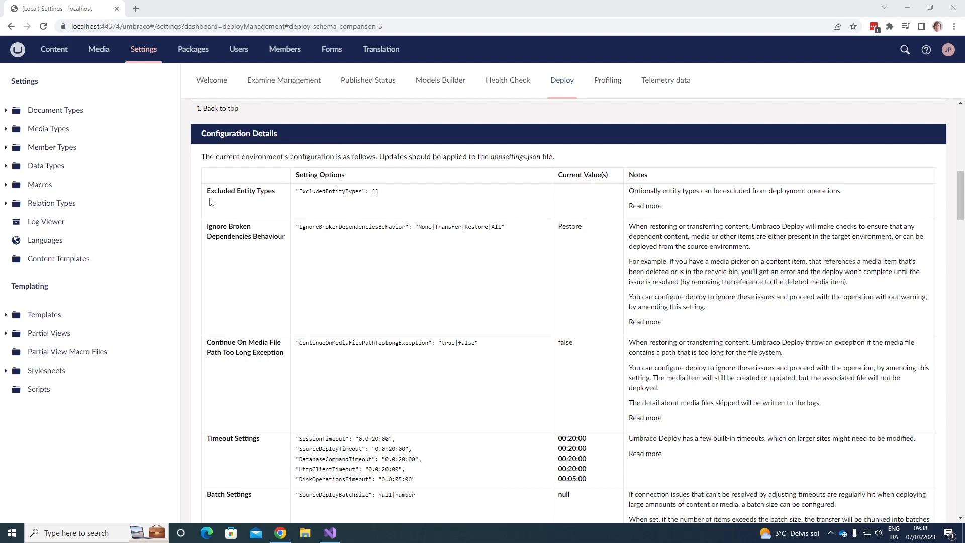
mouse_move(542, 206)
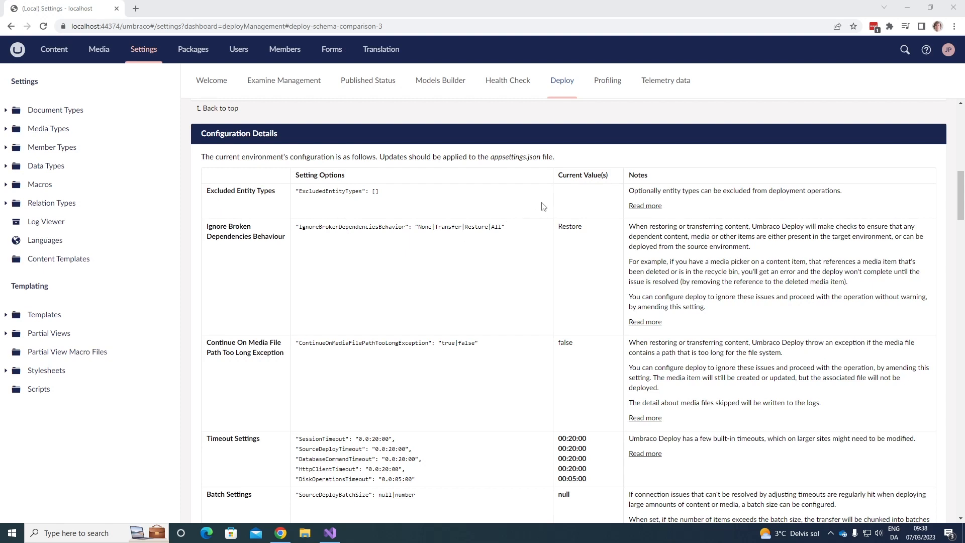
mouse_move(719, 204)
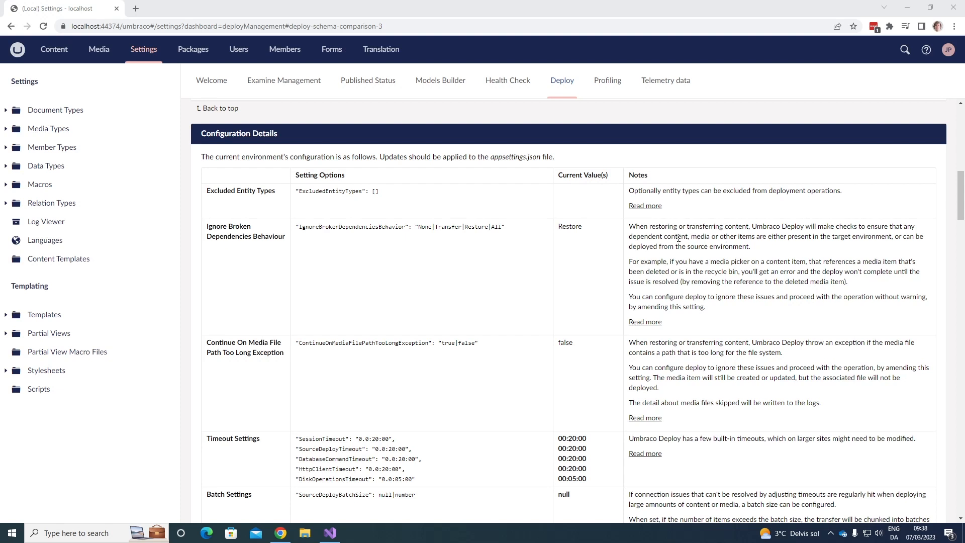
mouse_move(645, 205)
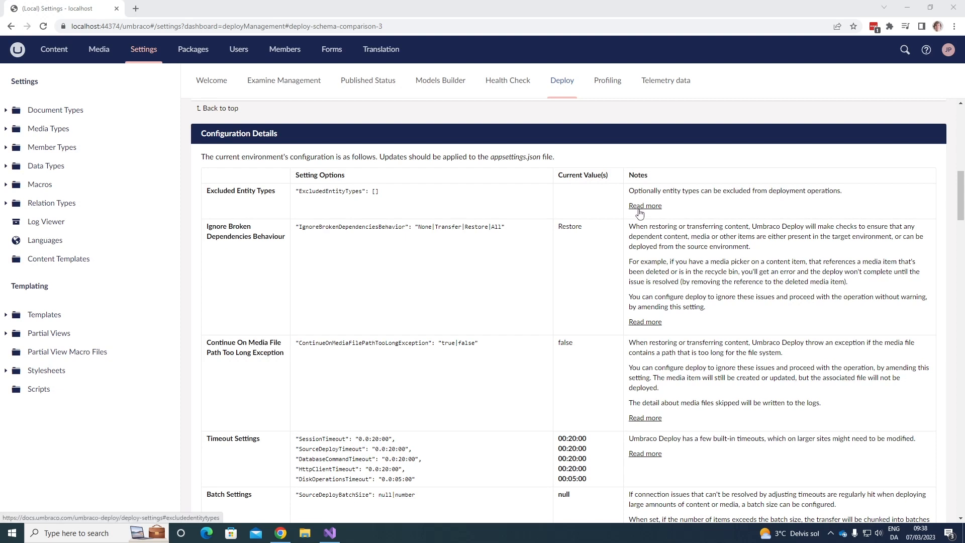
mouse_move(727, 212)
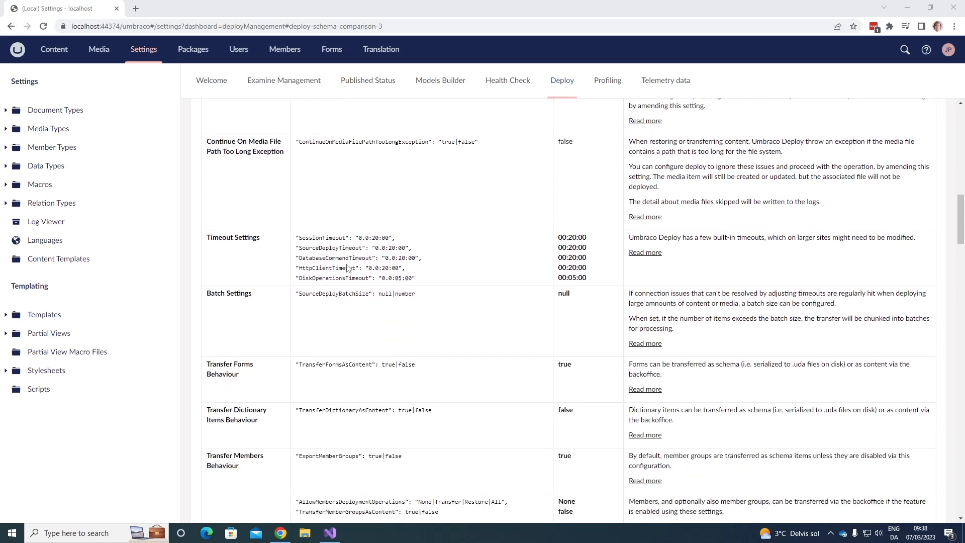
scroll(down, 3)
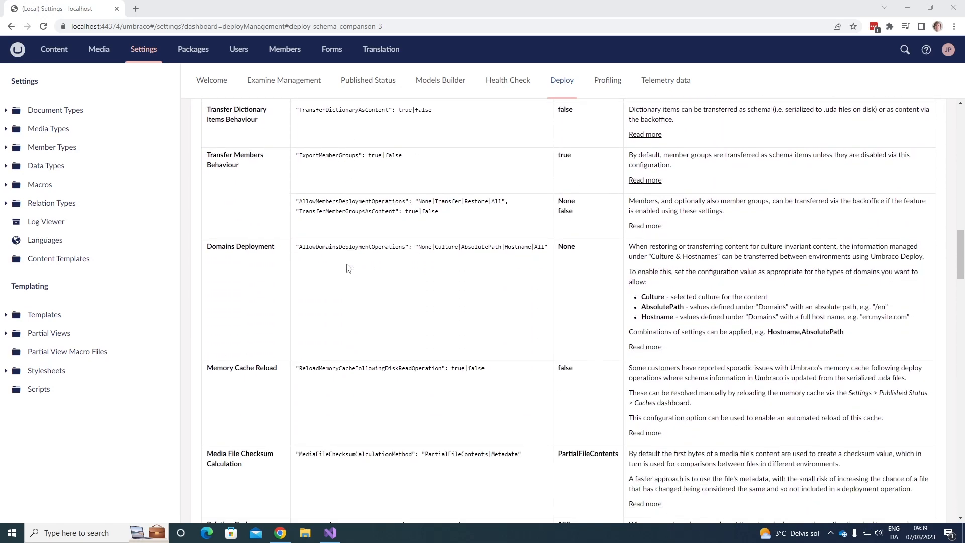
scroll(down, 3)
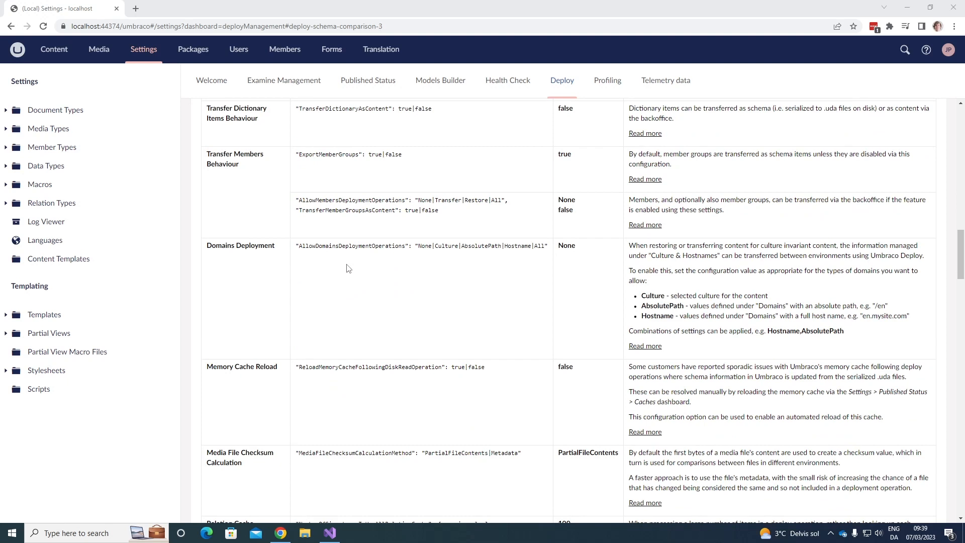
mouse_move(909, 244)
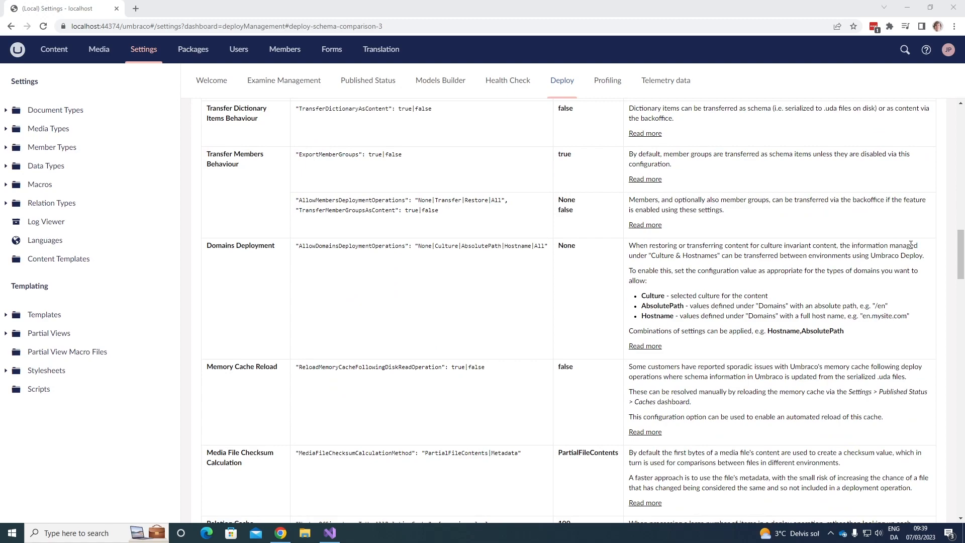
scroll(down, 3)
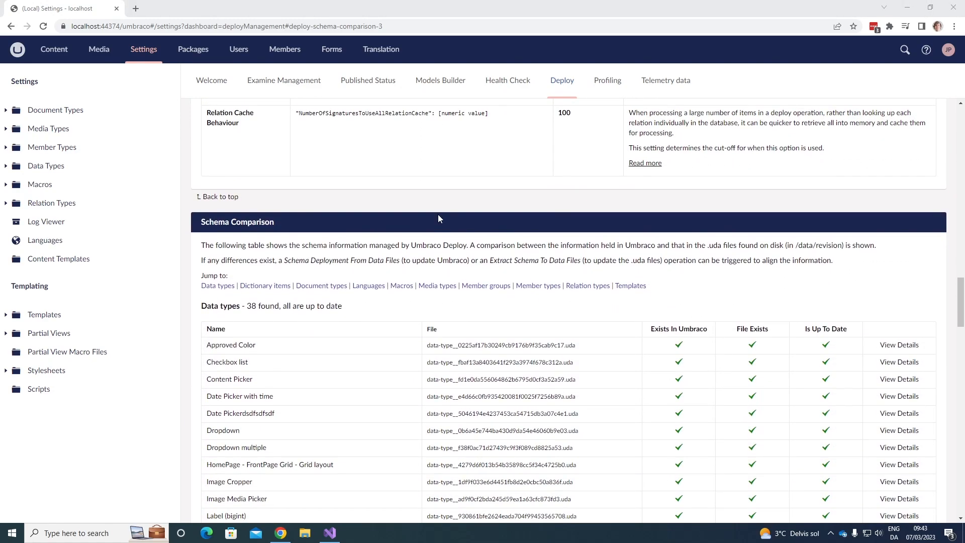
Scroll the Data types table to Approved Color, the Label variants and List View - Content, all up to date
scroll(down, 3)
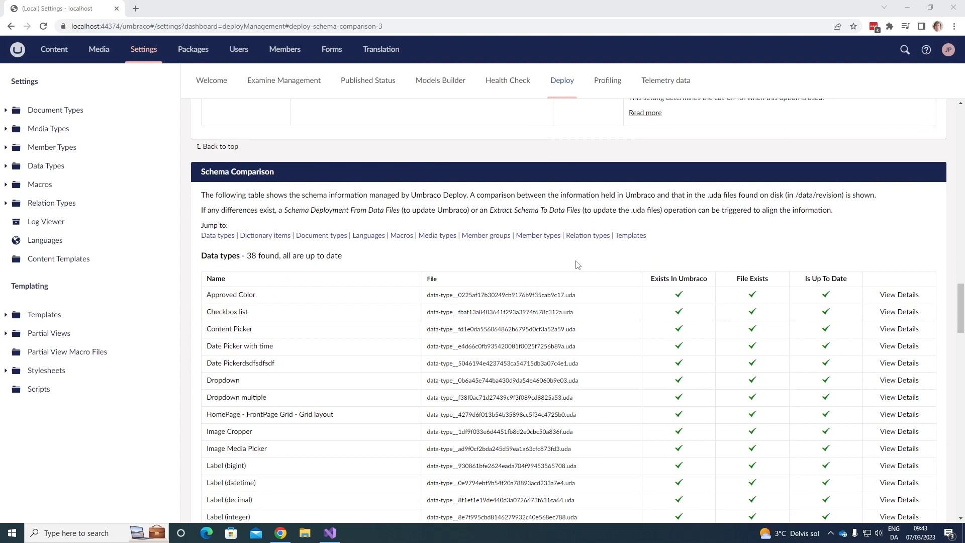
mouse_move(583, 261)
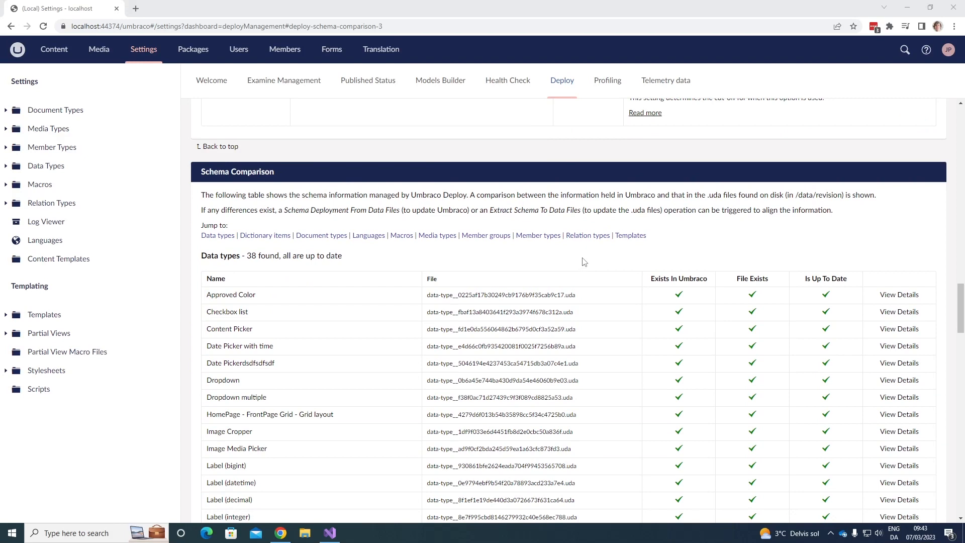
scroll(down, 3)
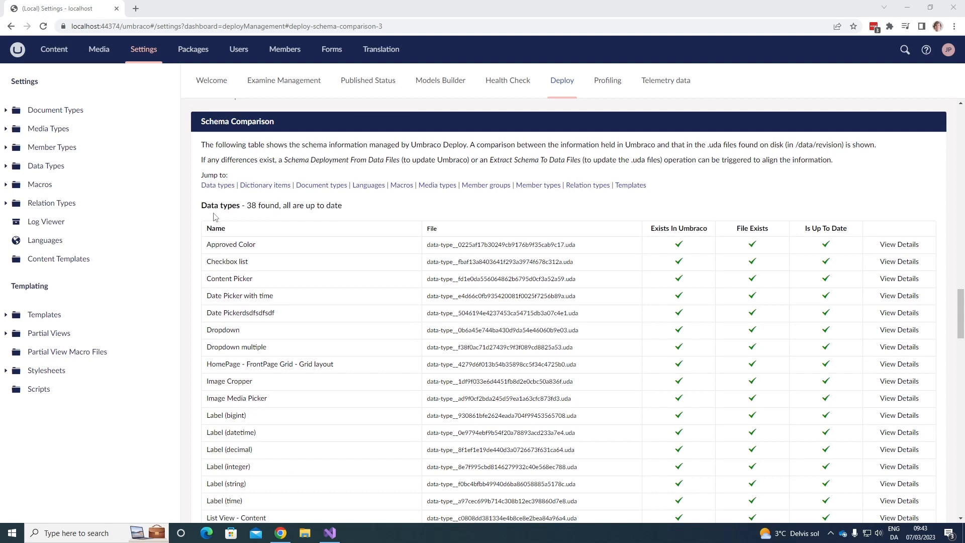
mouse_move(251, 217)
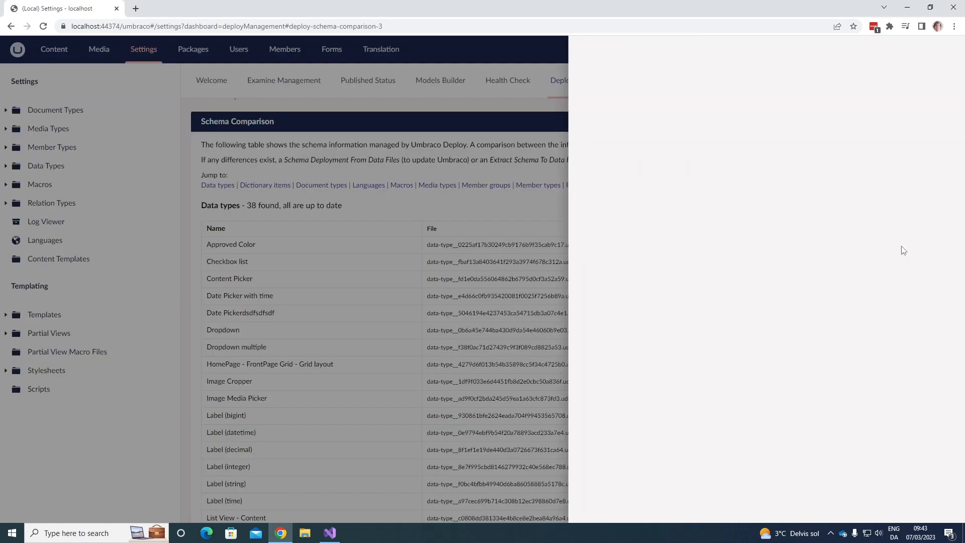
View and close the Approved Color comparison details, then bring the Document types table into view
click(231, 244)
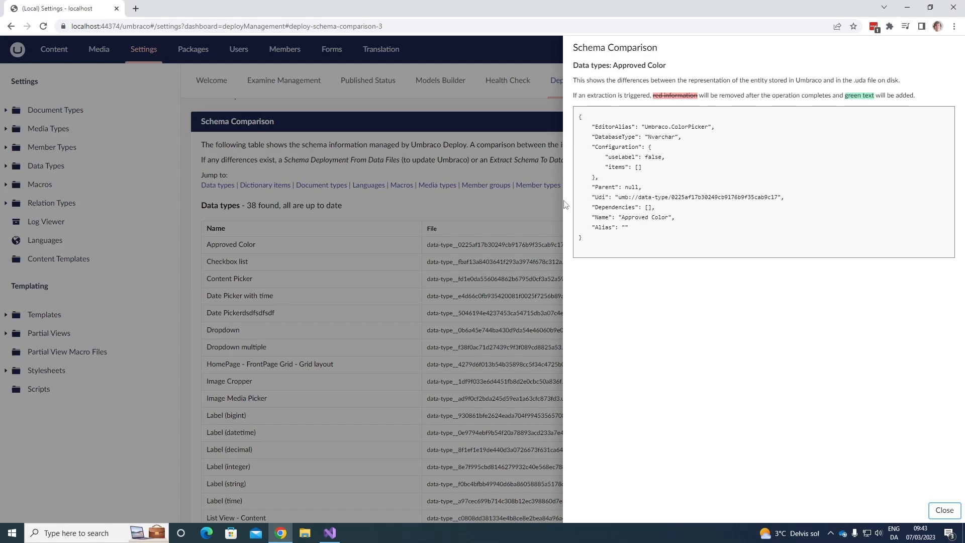
mouse_move(943, 511)
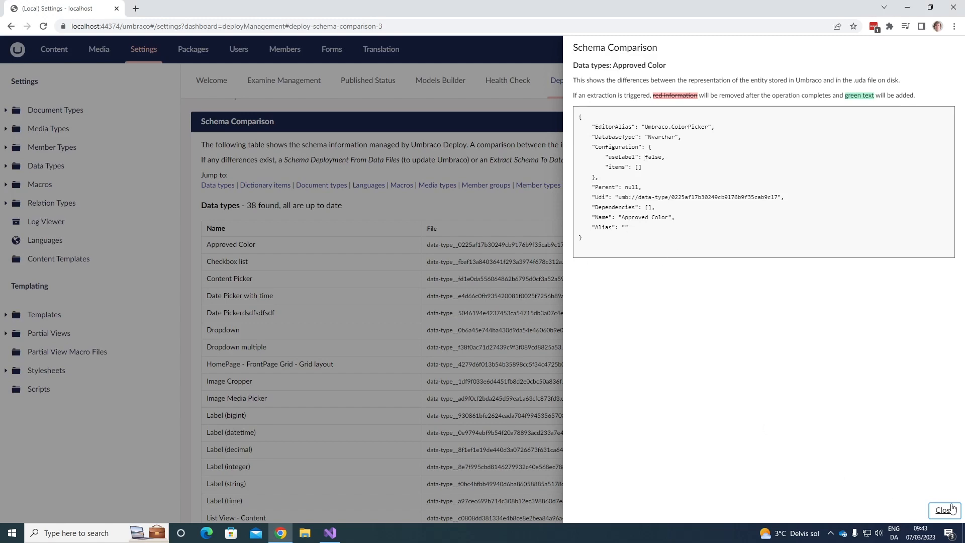
click(944, 511)
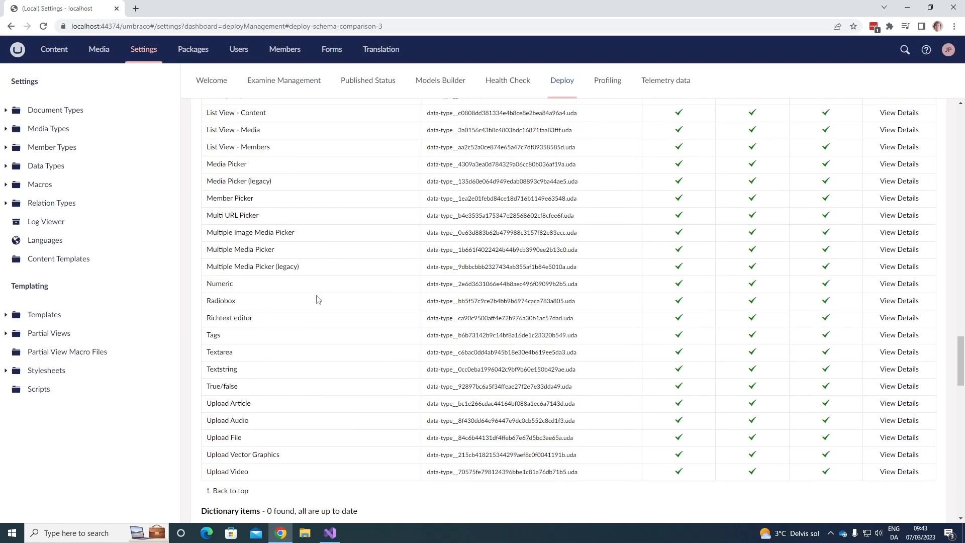
scroll(down, 3)
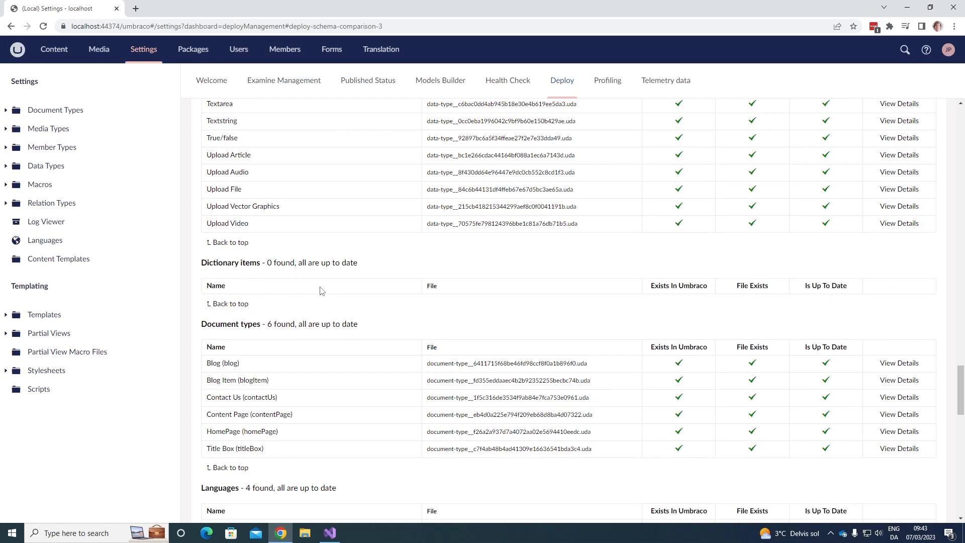
scroll(down, 3)
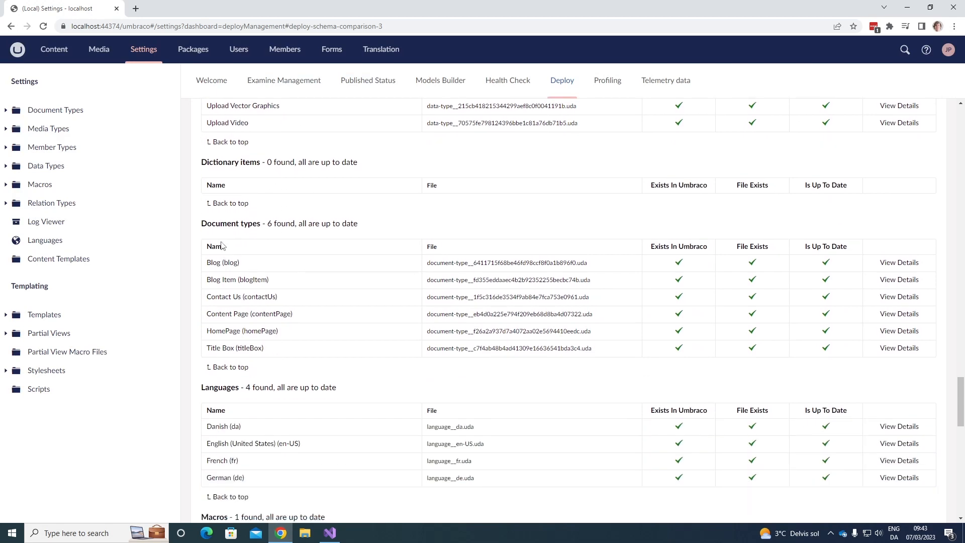
mouse_move(281, 233)
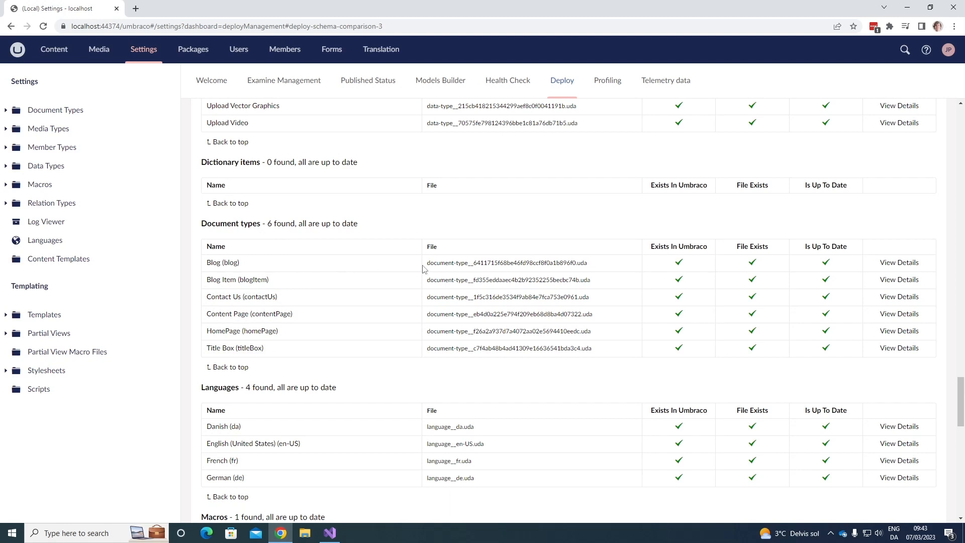
click(897, 263)
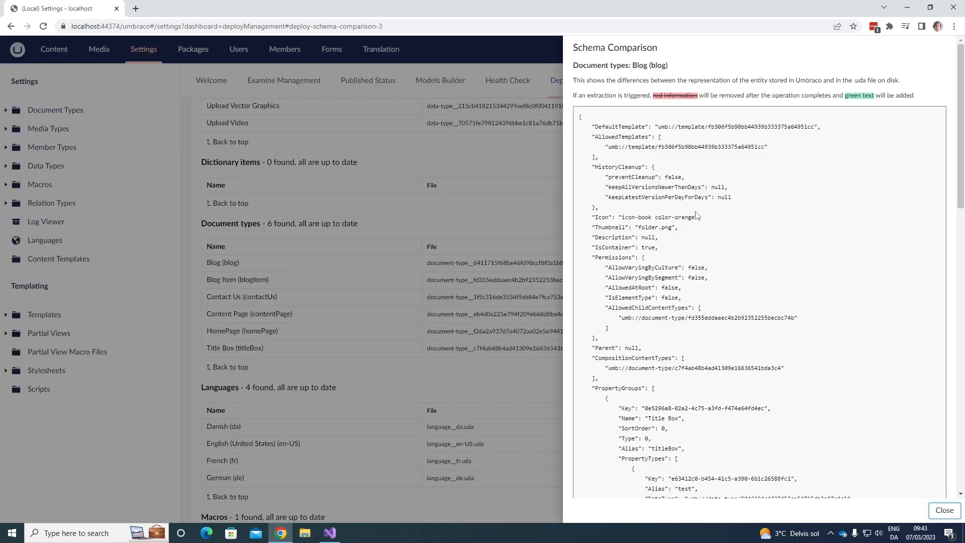
scroll(down, 3)
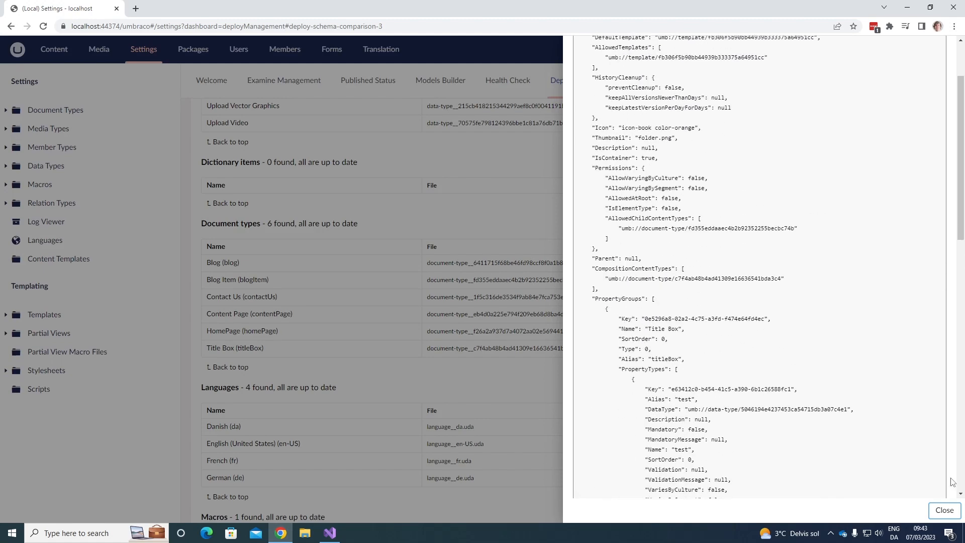
click(944, 510)
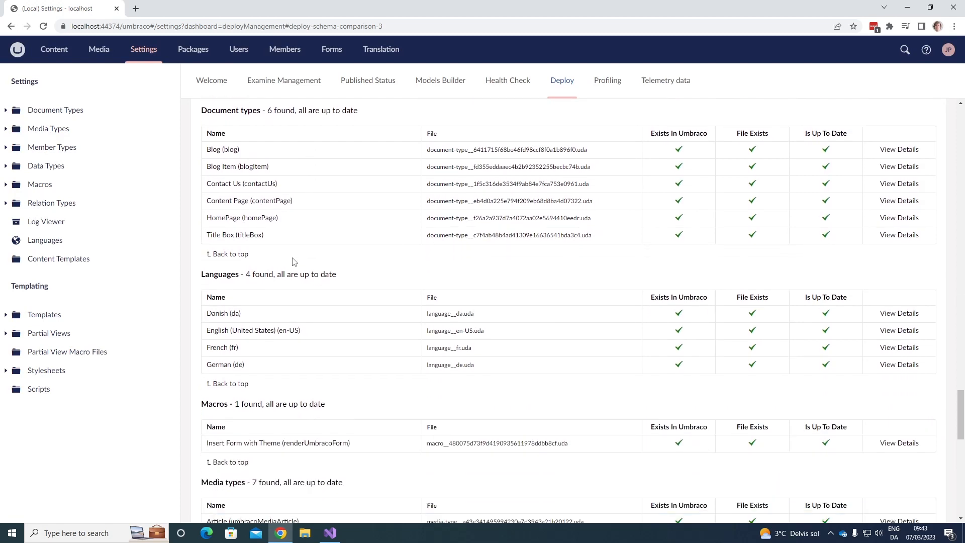
Scroll through the Macros, Media types, Member types, Relation types and Templates tables, all up to date
scroll(down, 3)
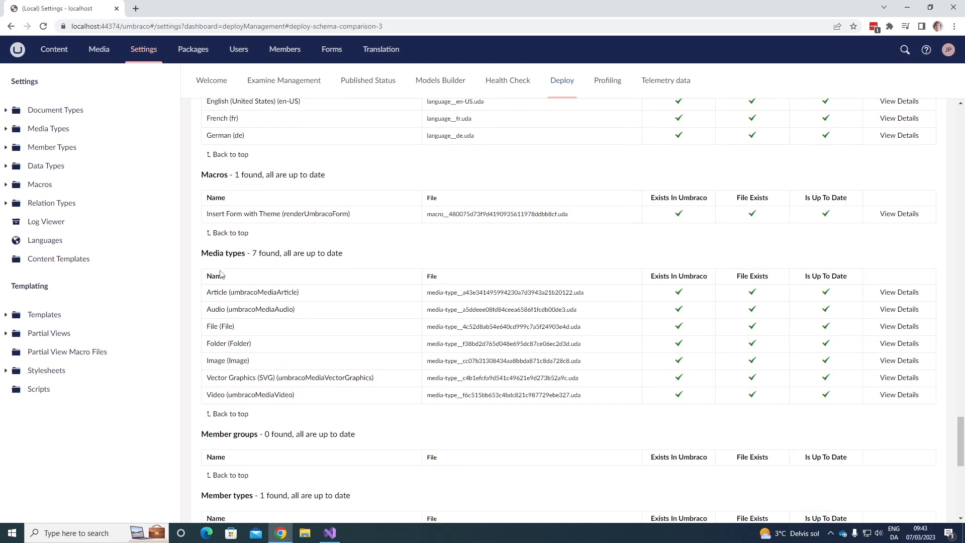
scroll(down, 3)
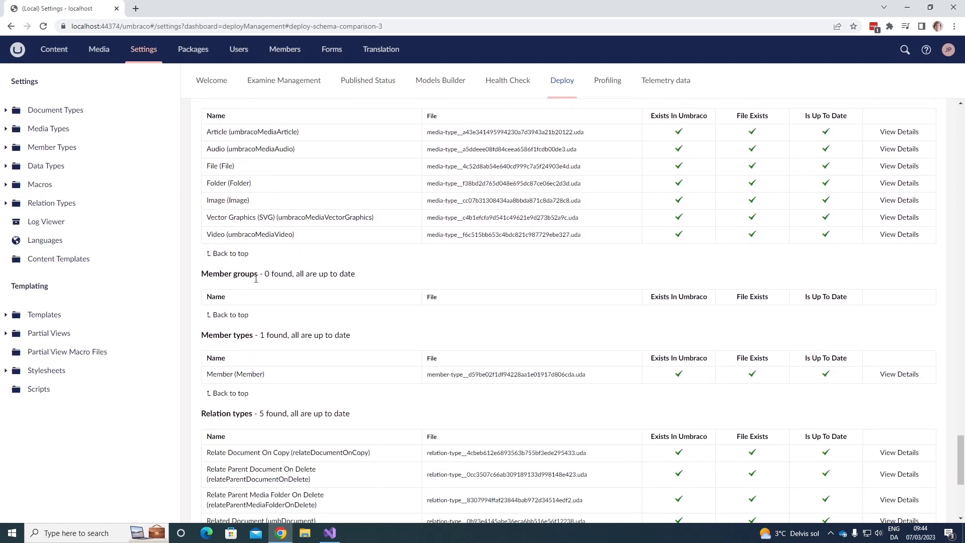
scroll(down, 3)
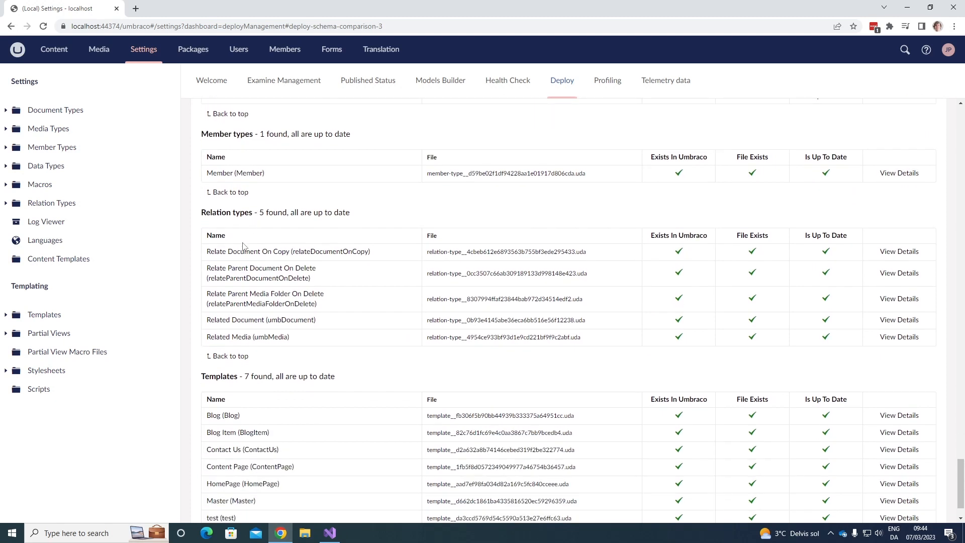
scroll(down, 3)
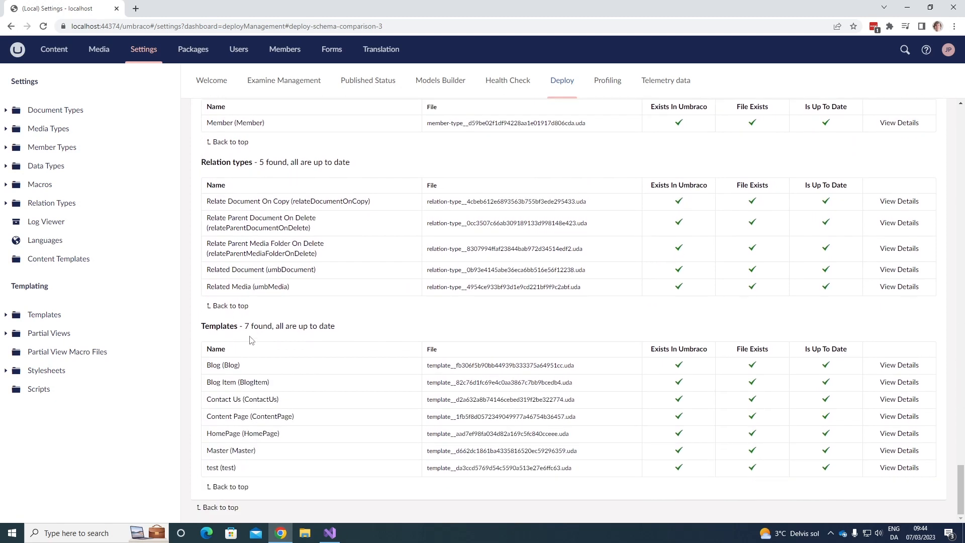
mouse_move(349, 339)
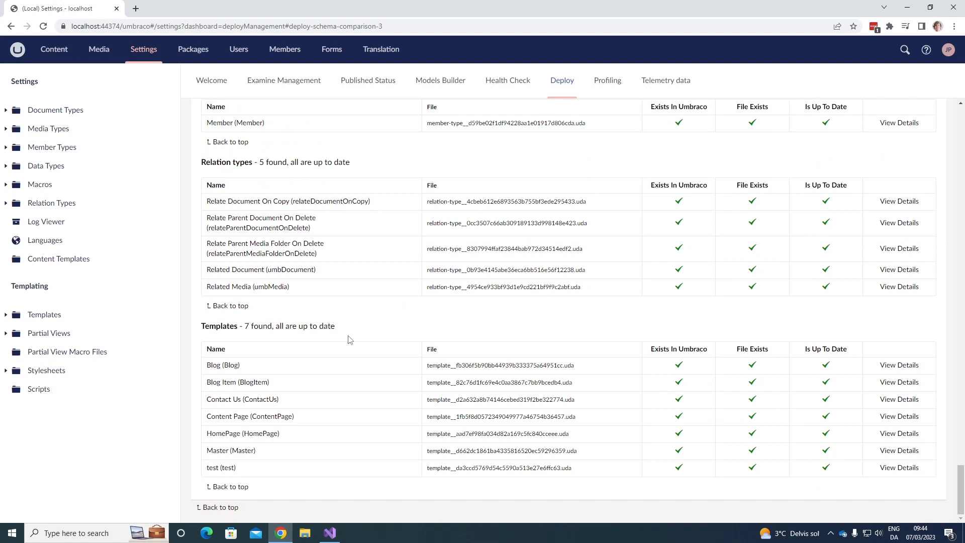
mouse_move(451, 321)
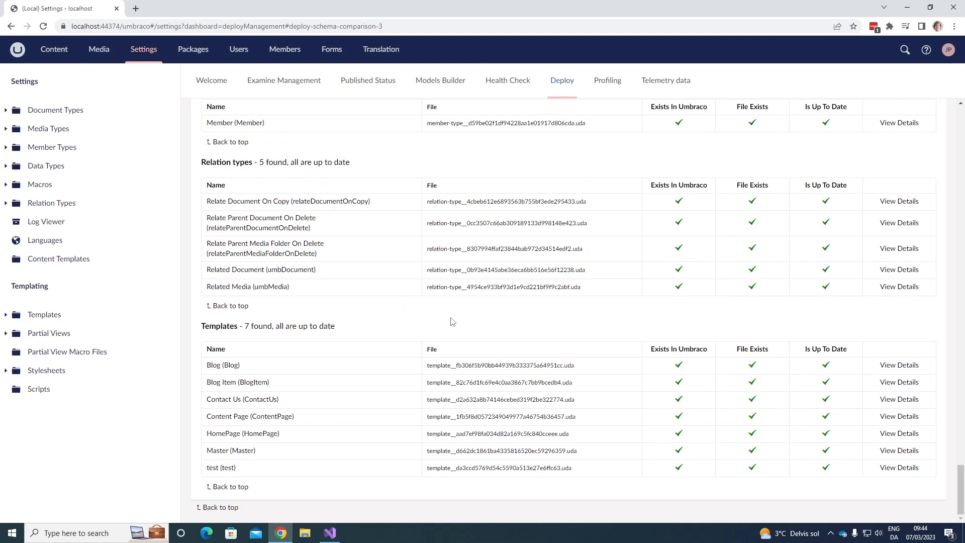